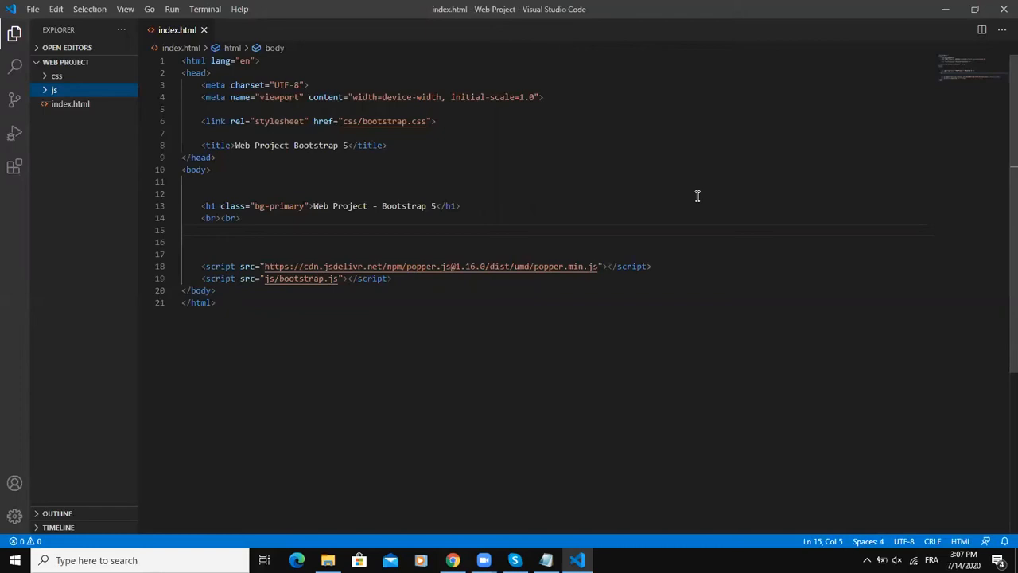
{"action": "mouse_move", "coordinate": [477, 205]}
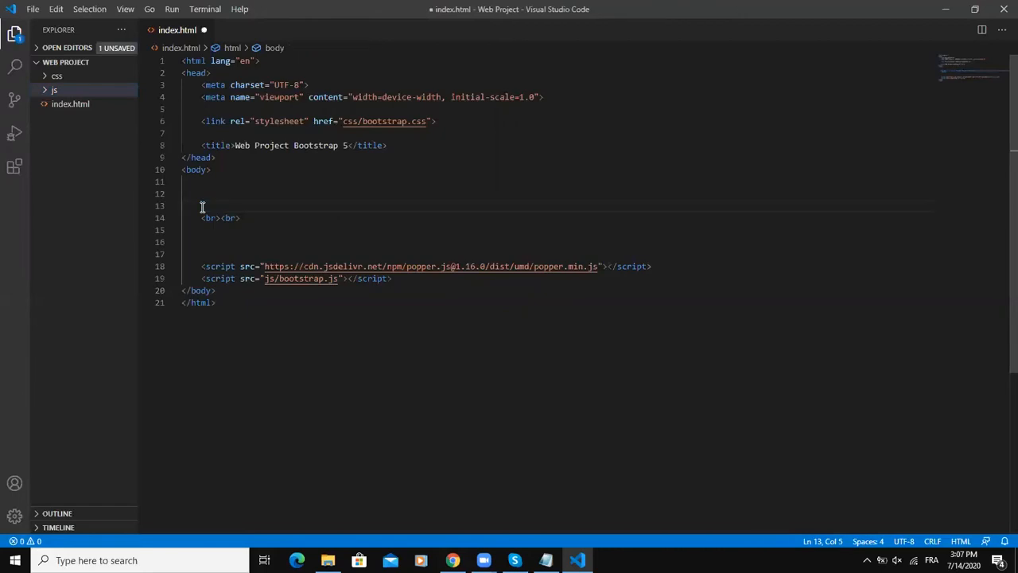
- Replace the heading with <div class="container">Fixed width container</div>
{"action": "type", "text": "div class=\""}
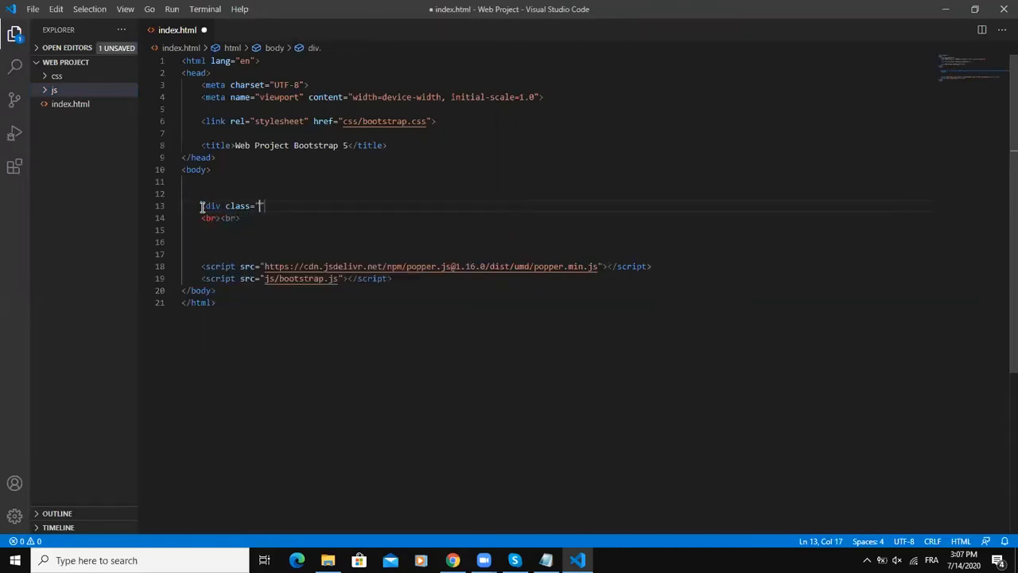
{"action": "type", "text": "conta"}
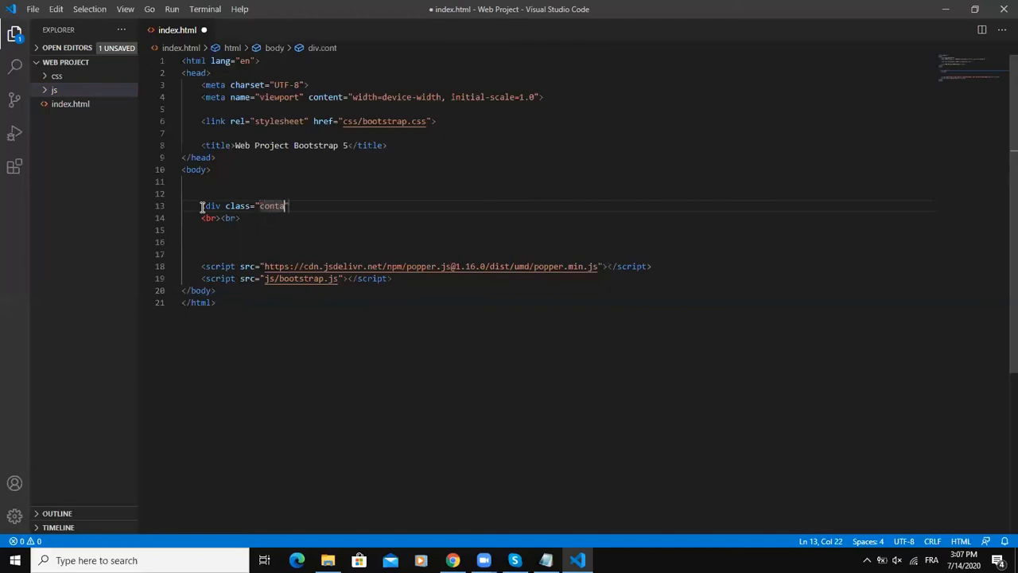
{"action": "type", "text": "iner\""}
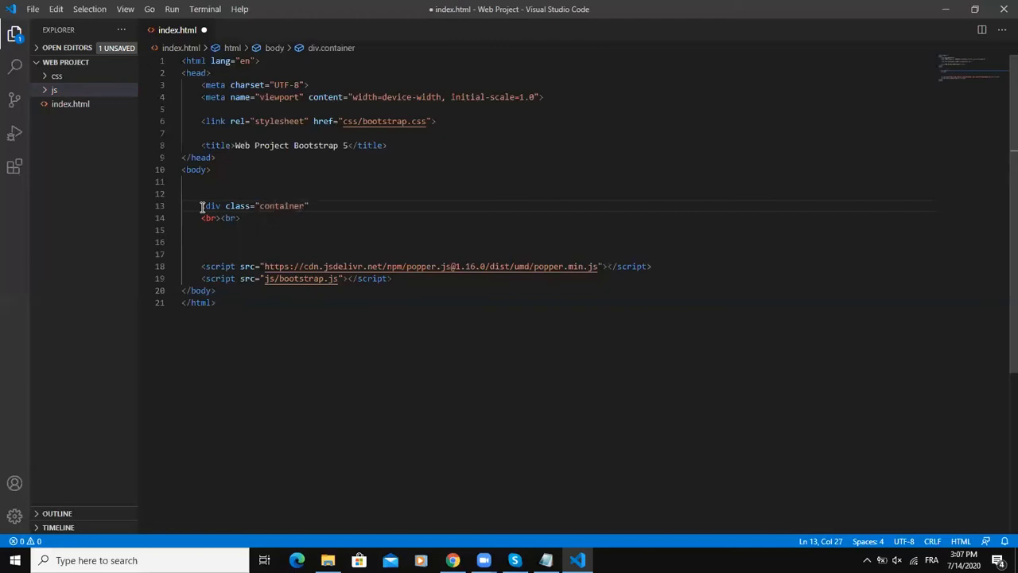
{"action": "type", "text": "> </div>"}
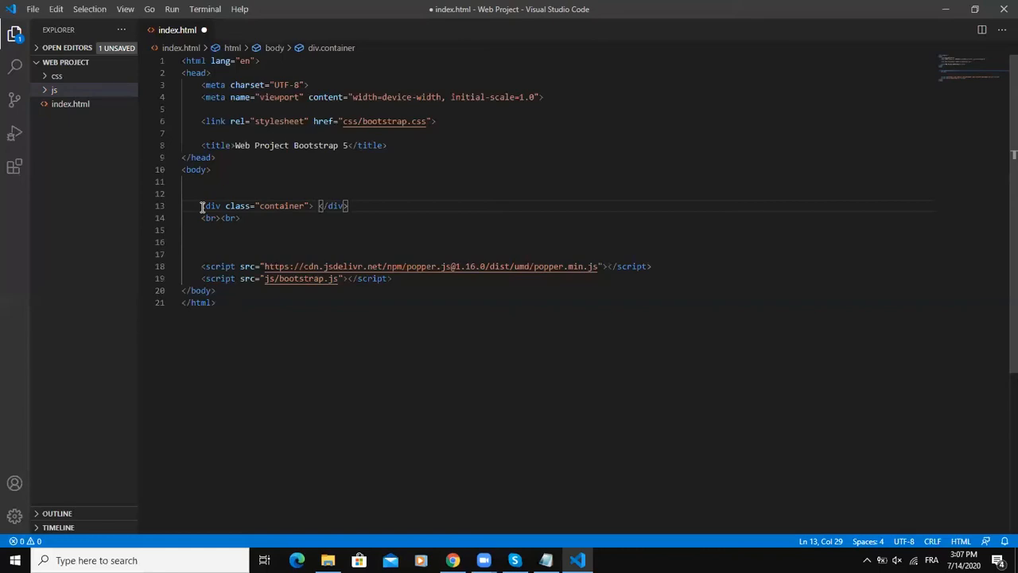
{"action": "type", "text": "Fixed width"}
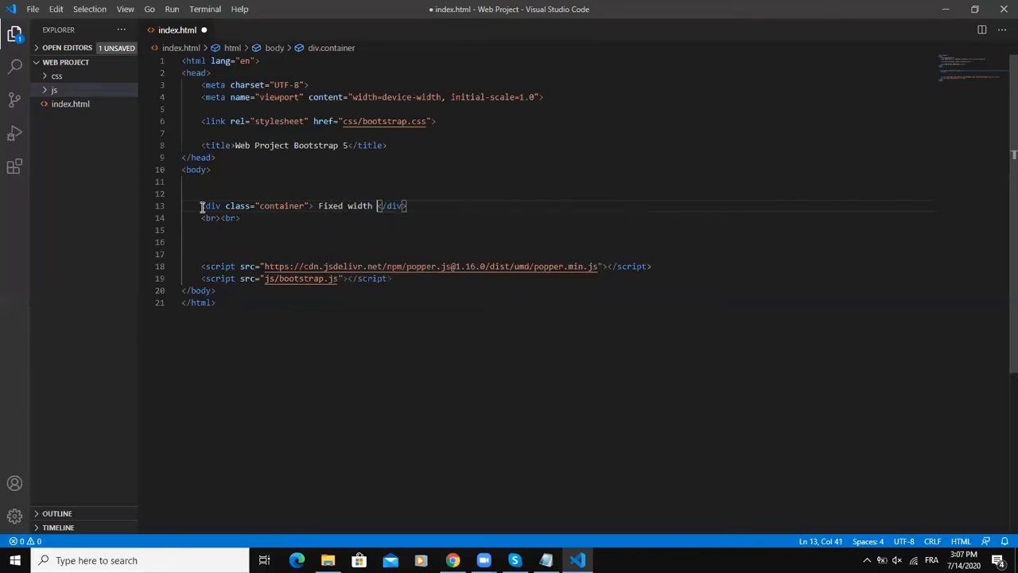
{"action": "type", "text": "container"}
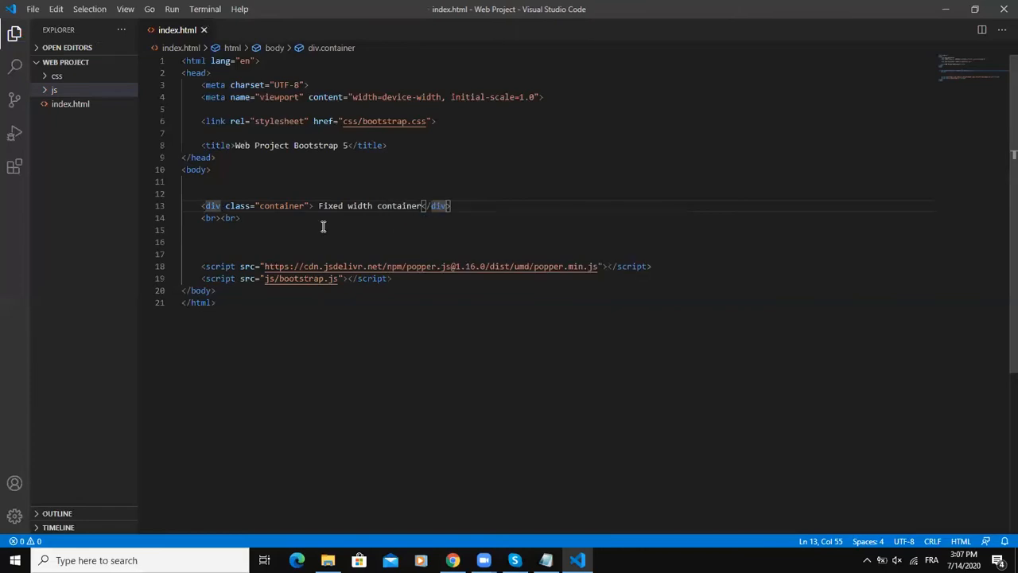
- Add <div class="container-fluid">Full-width container</div> below the line break
{"action": "key", "text": "Enter"}
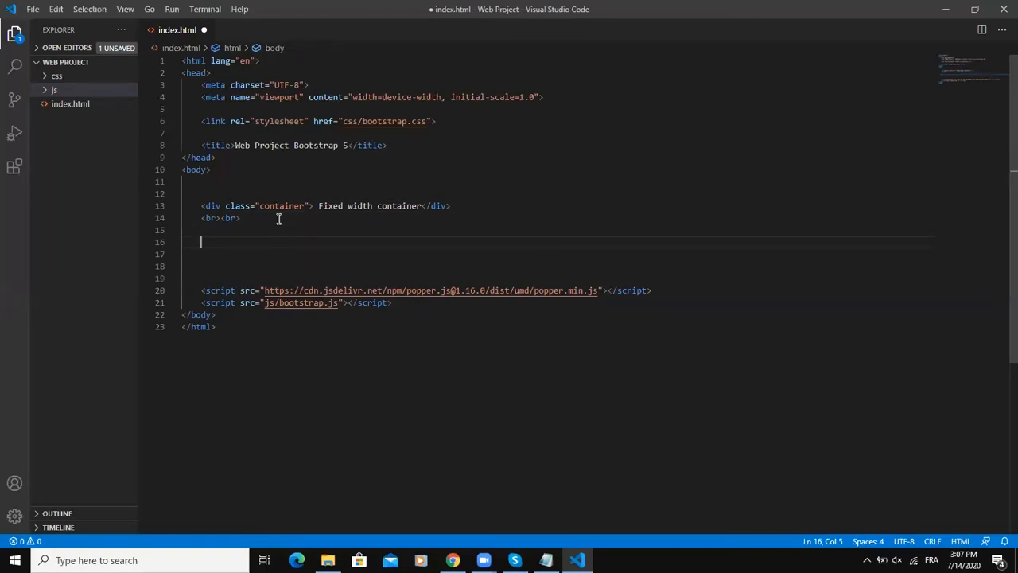
{"action": "type", "text": "<div class=\"container-flui"}
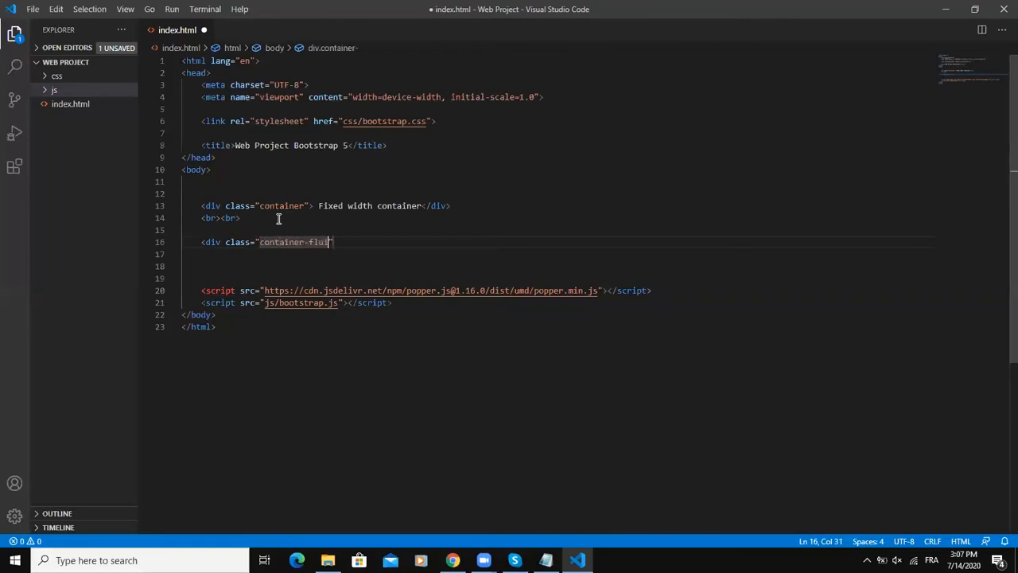
{"action": "type", "text": "\"> Full-width container</div>"}
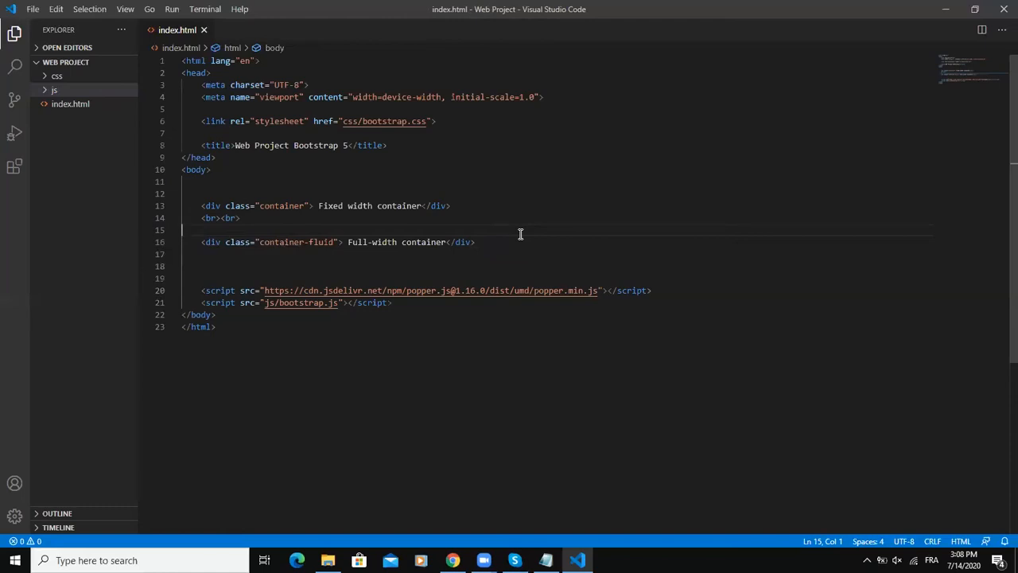
{"action": "mouse_move", "coordinate": [315, 159]}
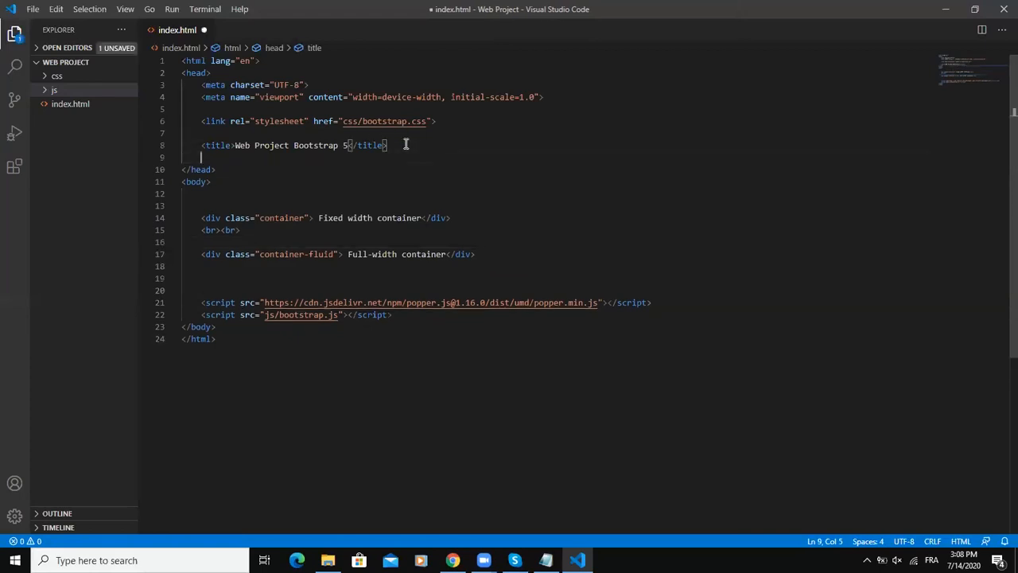
- Start an embedded style block with a universal rule centring text and setting colour
{"action": "key", "text": "Enter"}
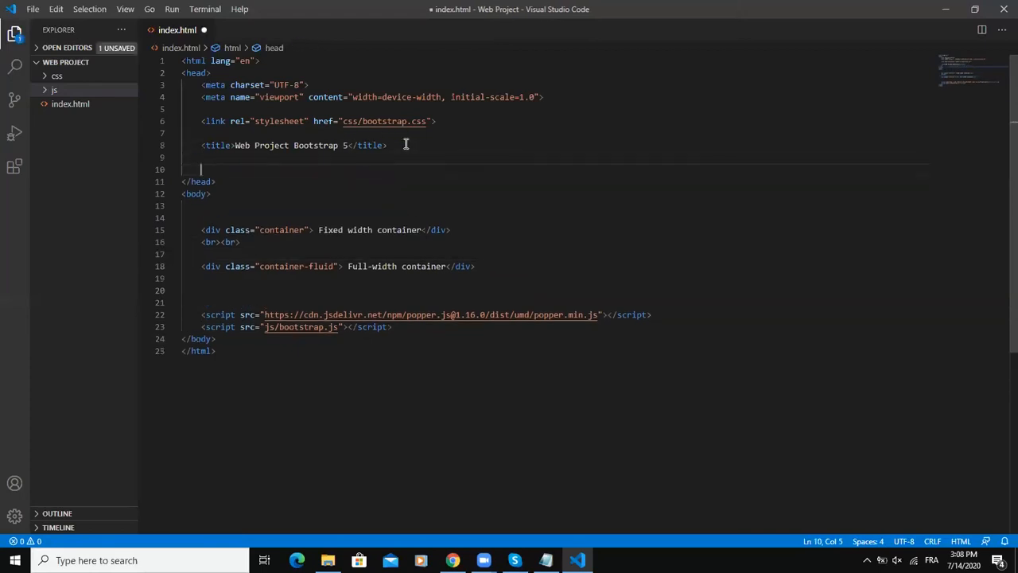
{"action": "type", "text": "<t"}
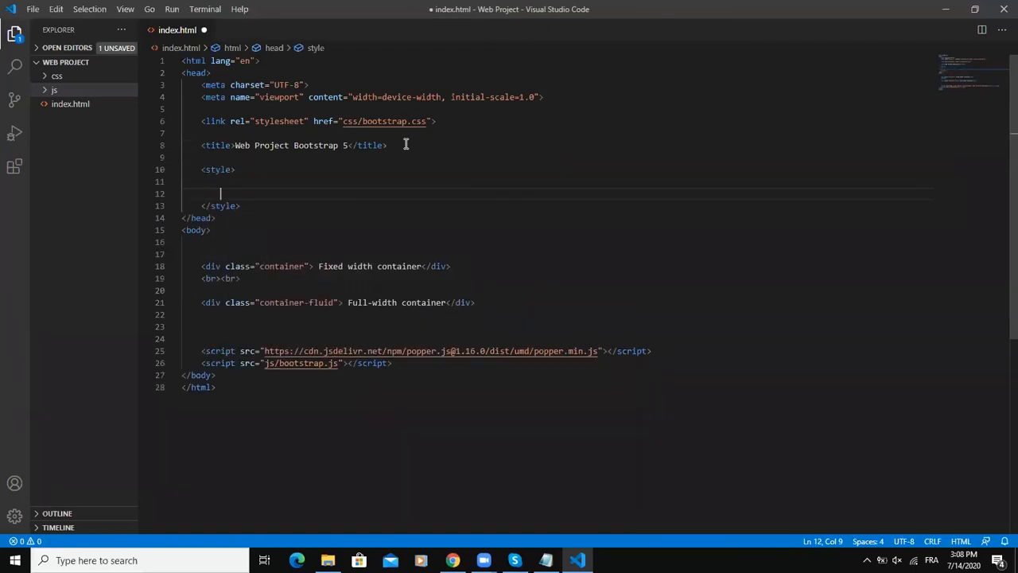
{"action": "type", "text": "*"}
{"action": "type", "text": "text-align: ;"}
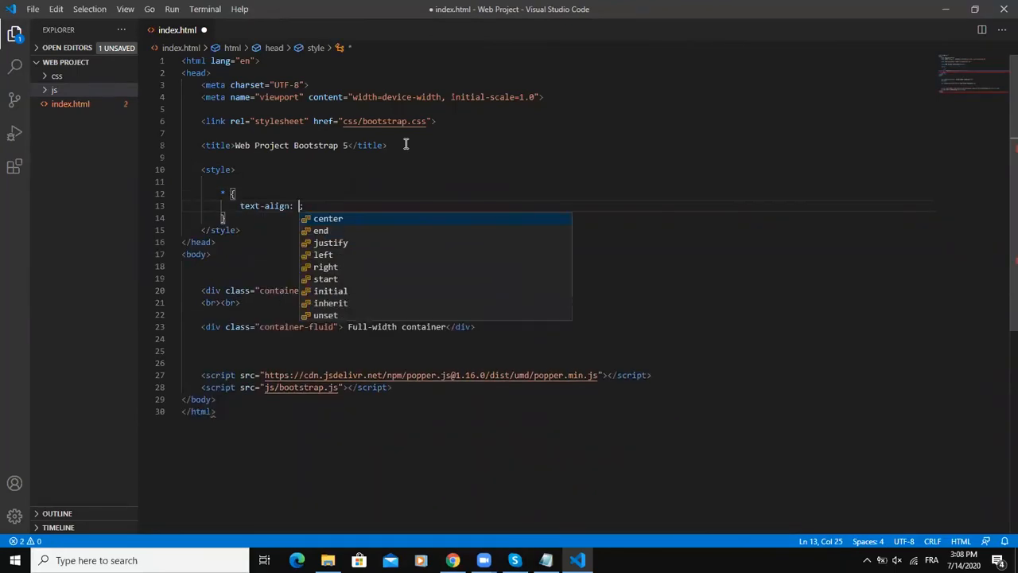
{"action": "left_click", "coordinate": [328, 218]}
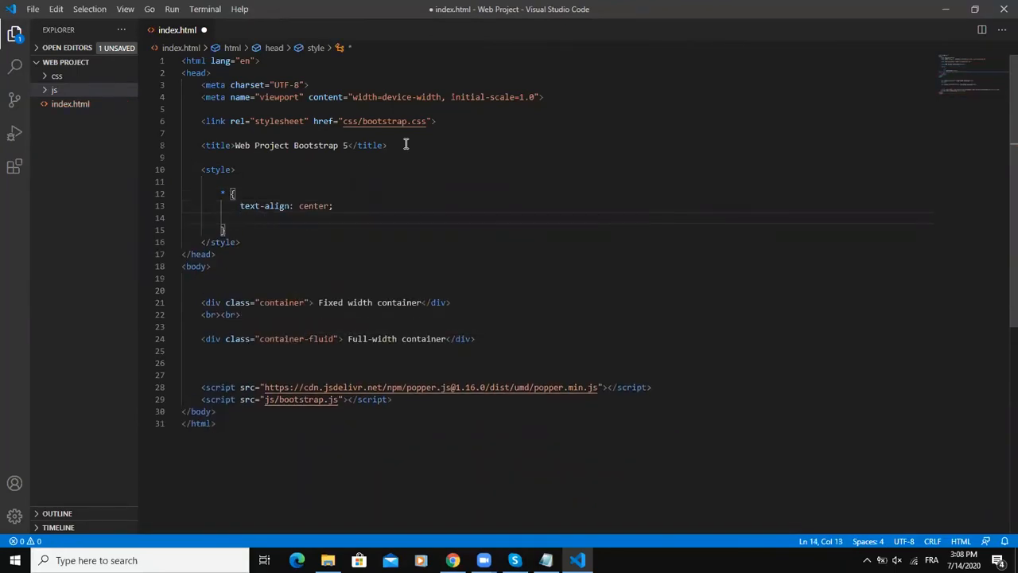
{"action": "type", "text": "color: white;"}
{"action": "type", "text": ".c"}
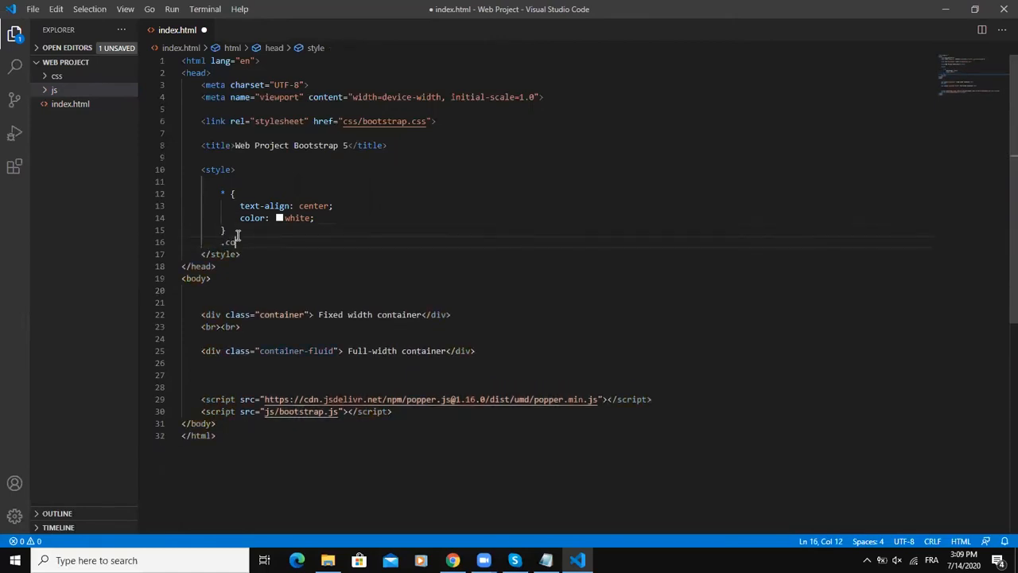
- Add a .container rule with a green background and a set height
{"action": "type", "text": "ontainer"}
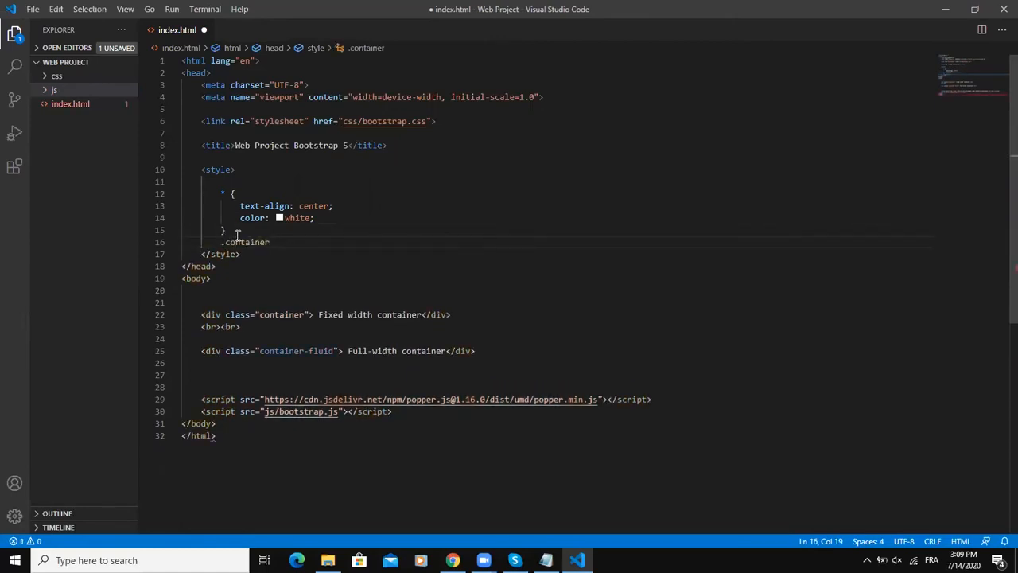
{"action": "type", "text": "{"}
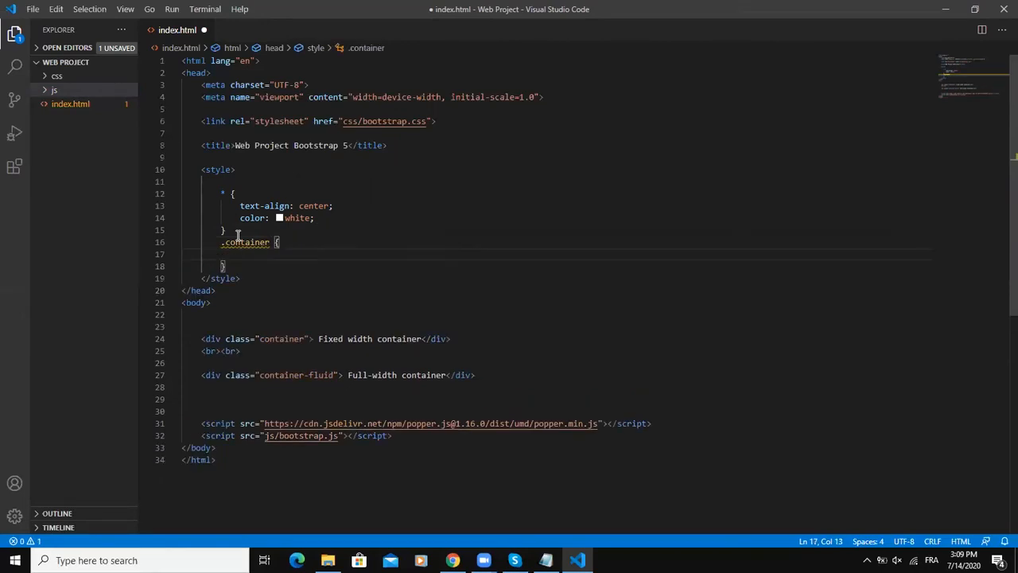
{"action": "type", "text": "back"}
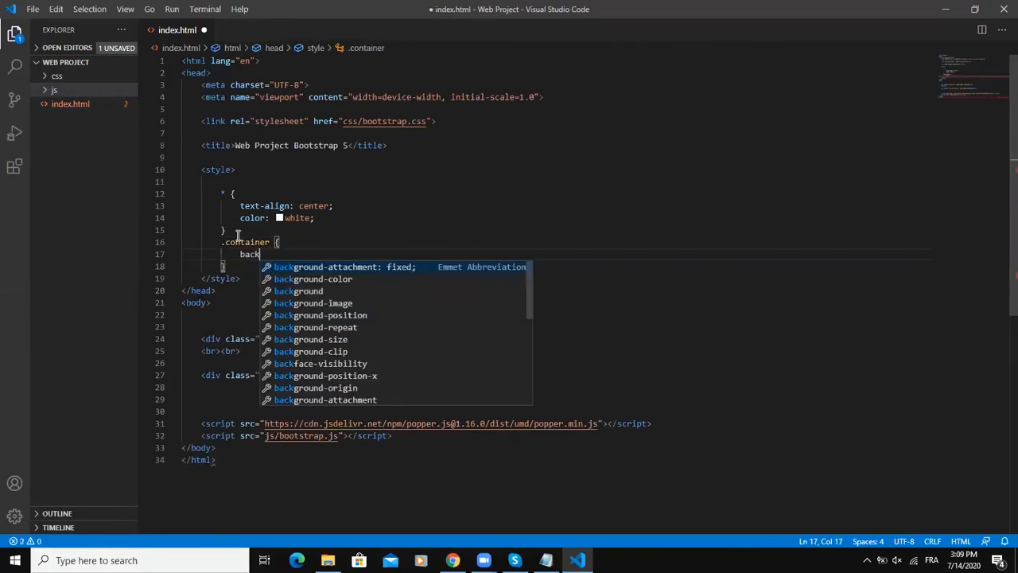
{"action": "type", "text": "ground: gre;"}
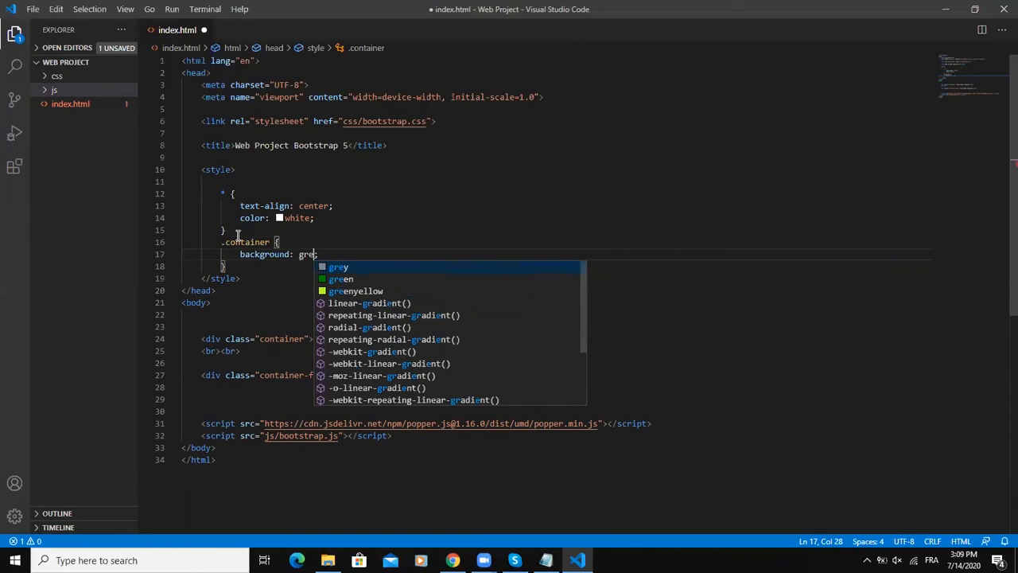
{"action": "left_click", "coordinate": [340, 279]}
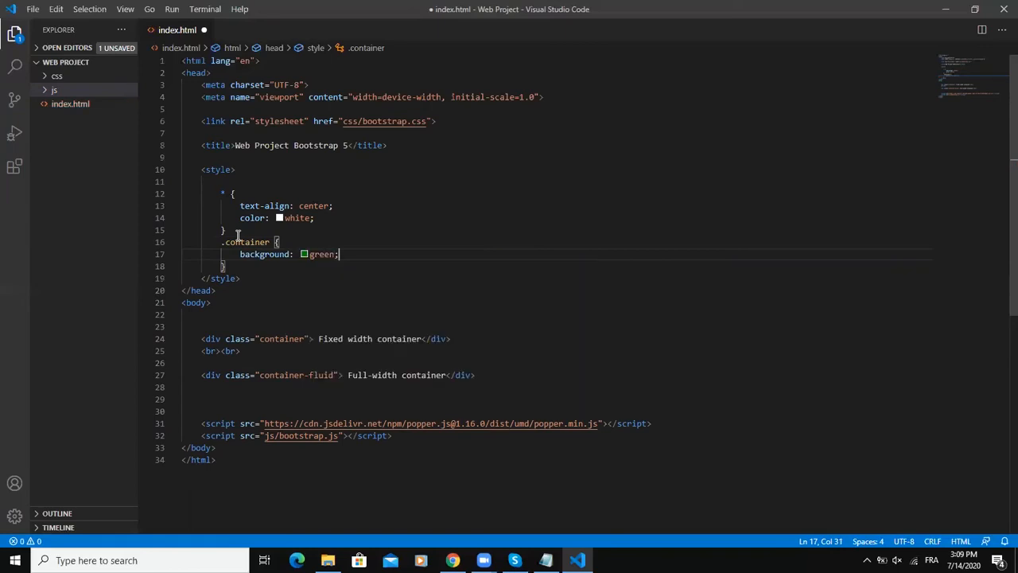
{"action": "type", "text": "height: 90px;"}
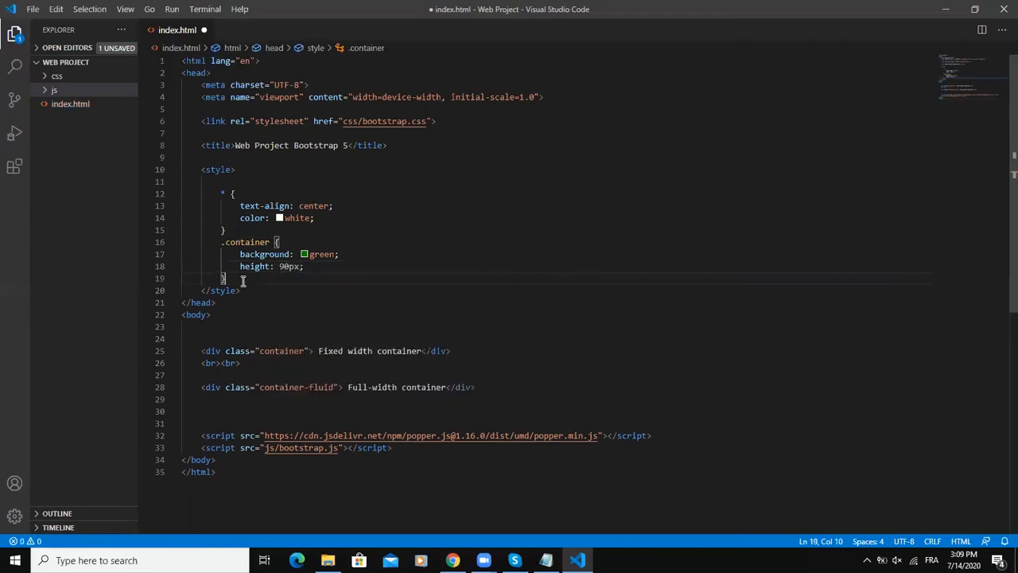
- Add a .container-fluid rule with background indianred and height 90px
{"action": "type", "text": "c"}
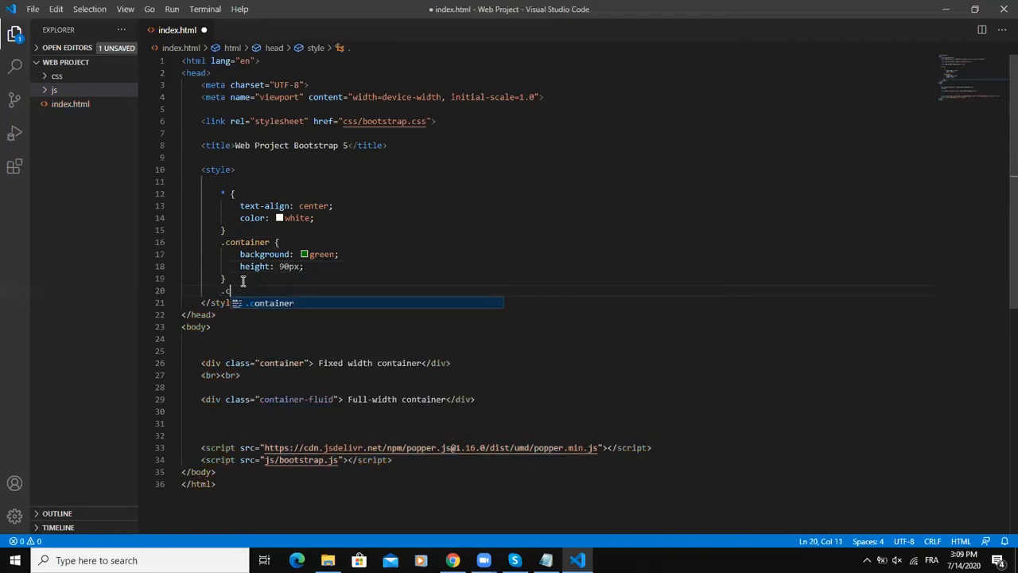
{"action": "type", "text": ".container-fluid {"}
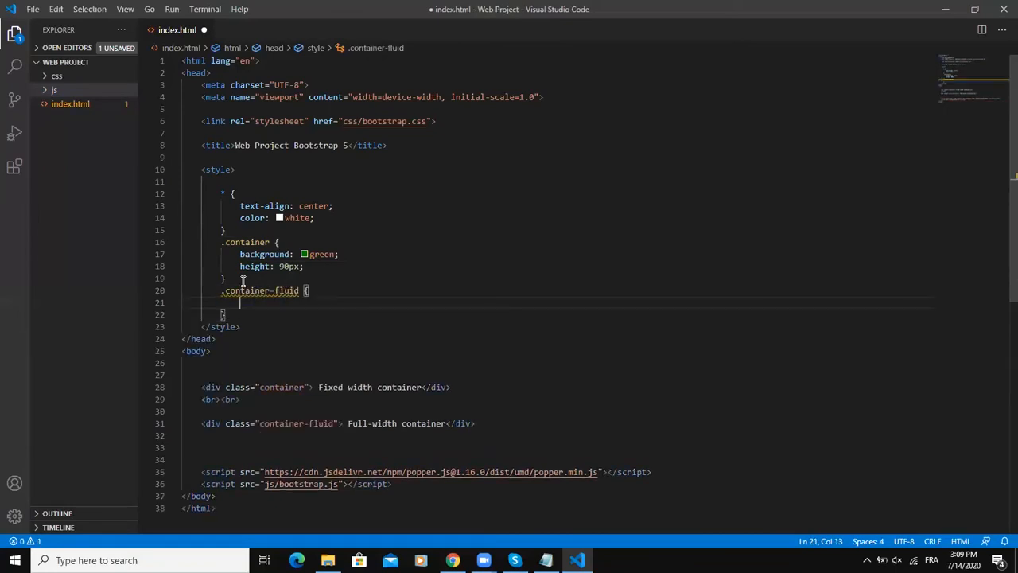
{"action": "type", "text": "background"}
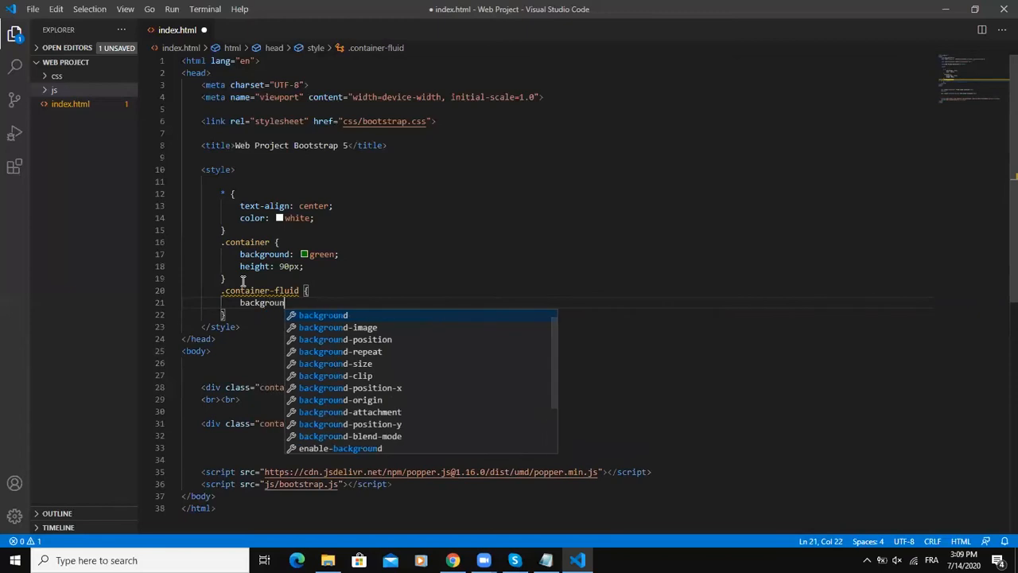
{"action": "type", "text": ": indianred;"}
{"action": "type", "text": "height: ;"}
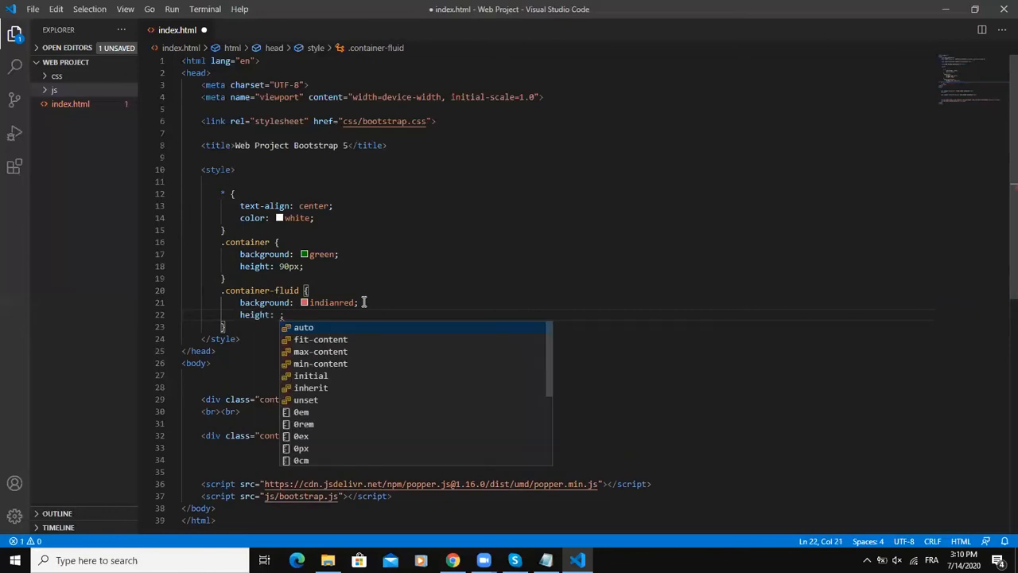
{"action": "type", "text": "90px"}
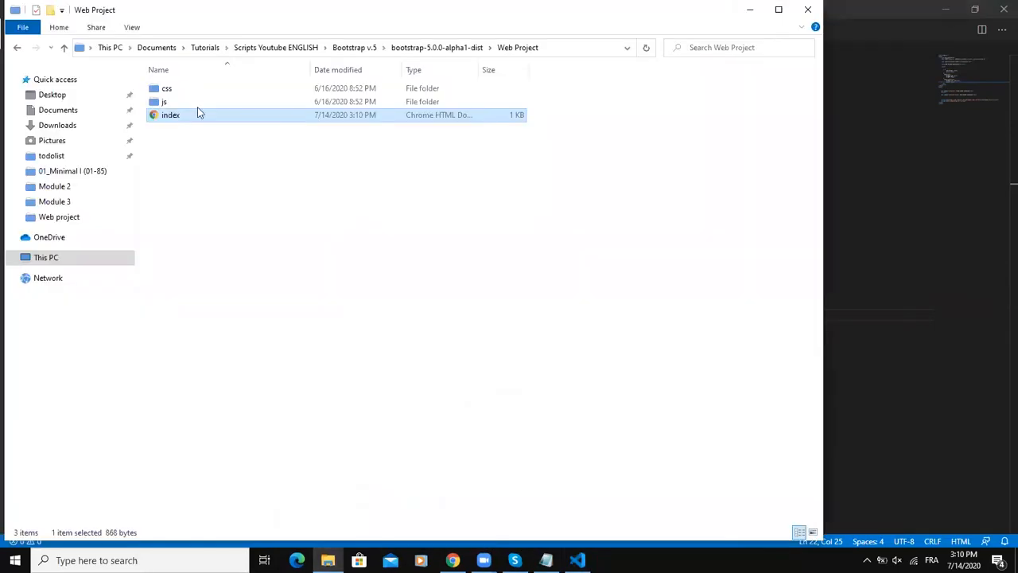
- Launch index.html from File Explorer into Chrome
{"action": "double_click", "coordinate": [168, 115]}
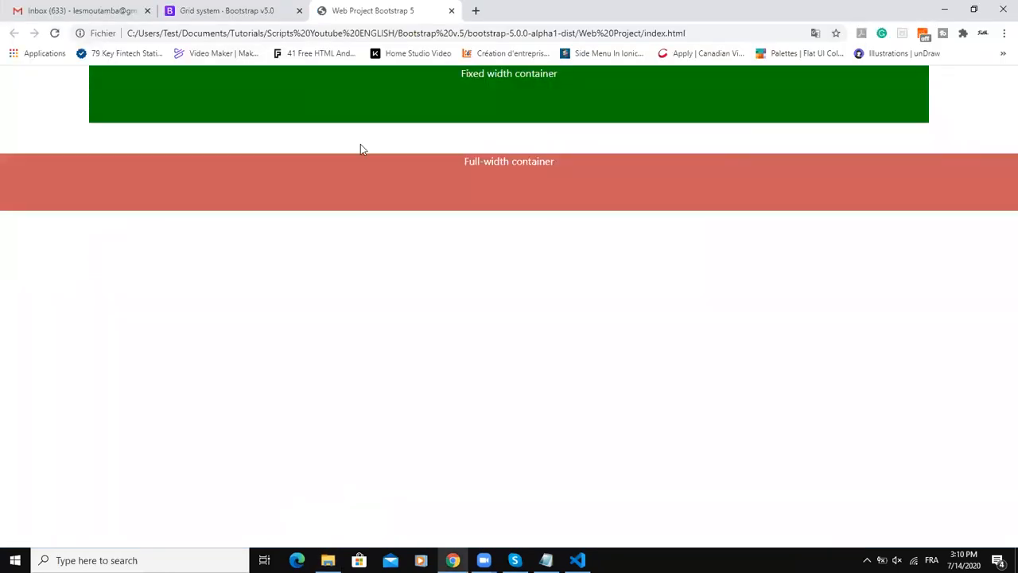
{"action": "mouse_move", "coordinate": [410, 97]}
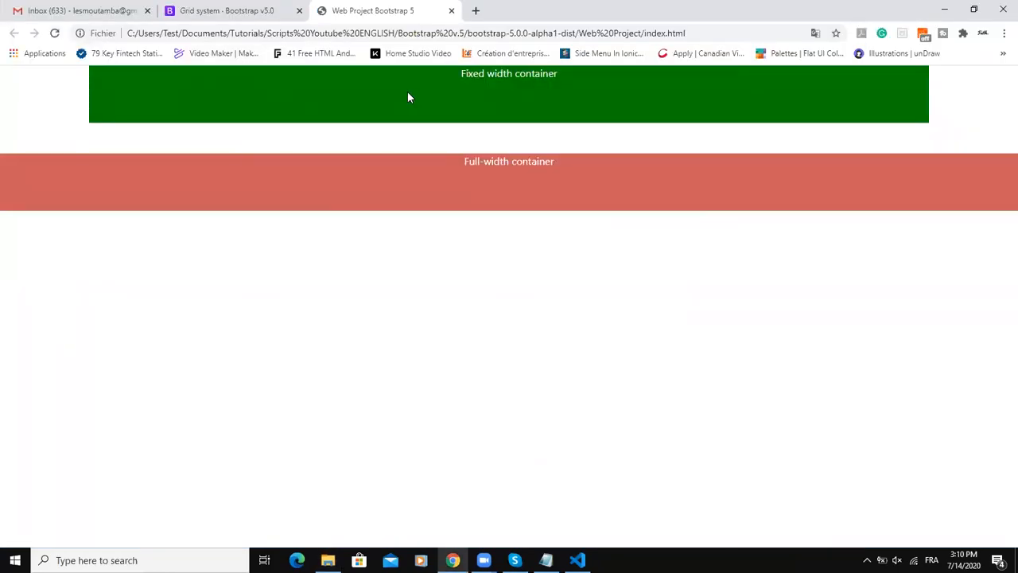
{"action": "mouse_move", "coordinate": [294, 147]}
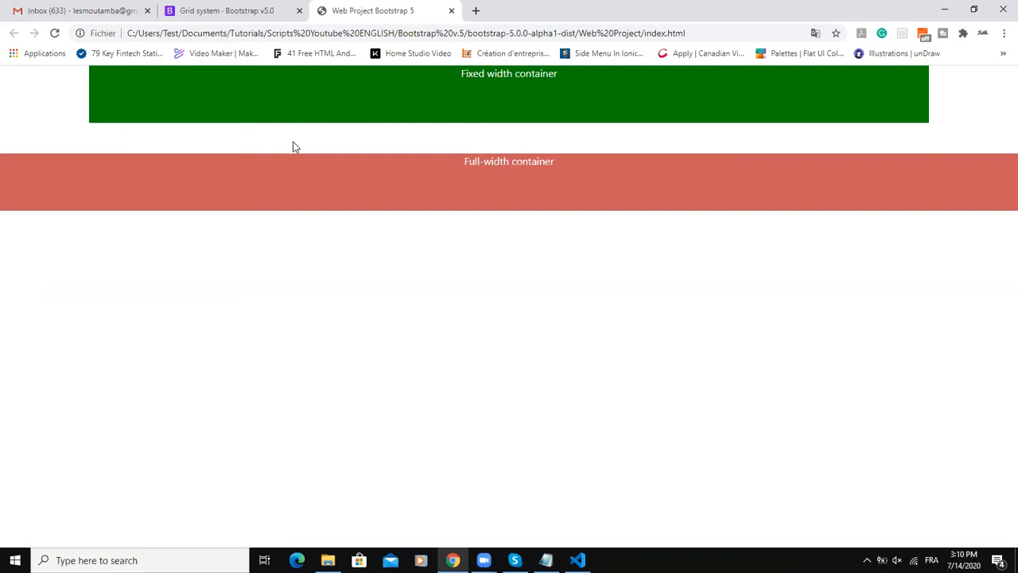
{"action": "mouse_move", "coordinate": [267, 140]}
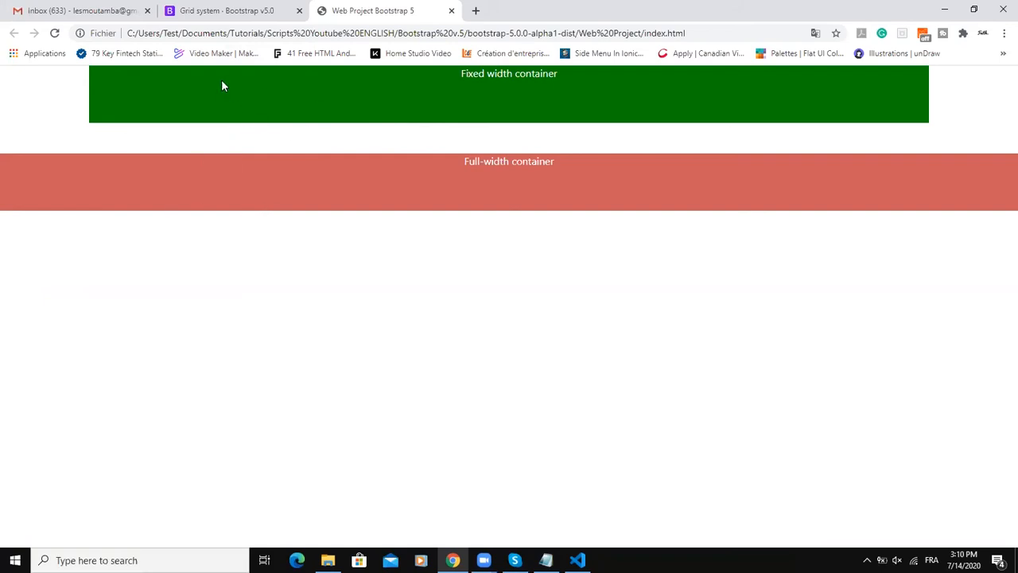
{"action": "mouse_move", "coordinate": [634, 97]}
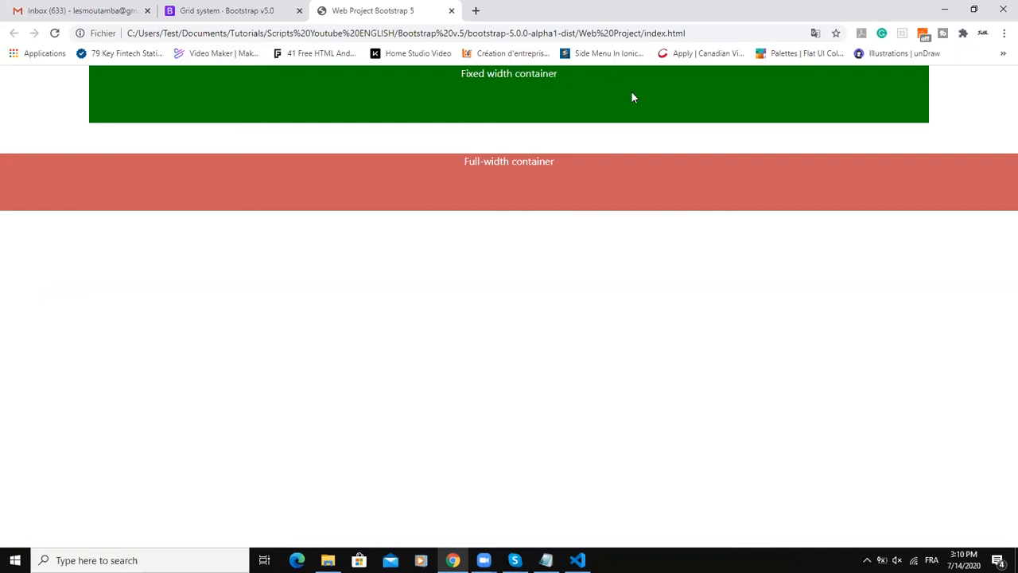
{"action": "mouse_move", "coordinate": [143, 197]}
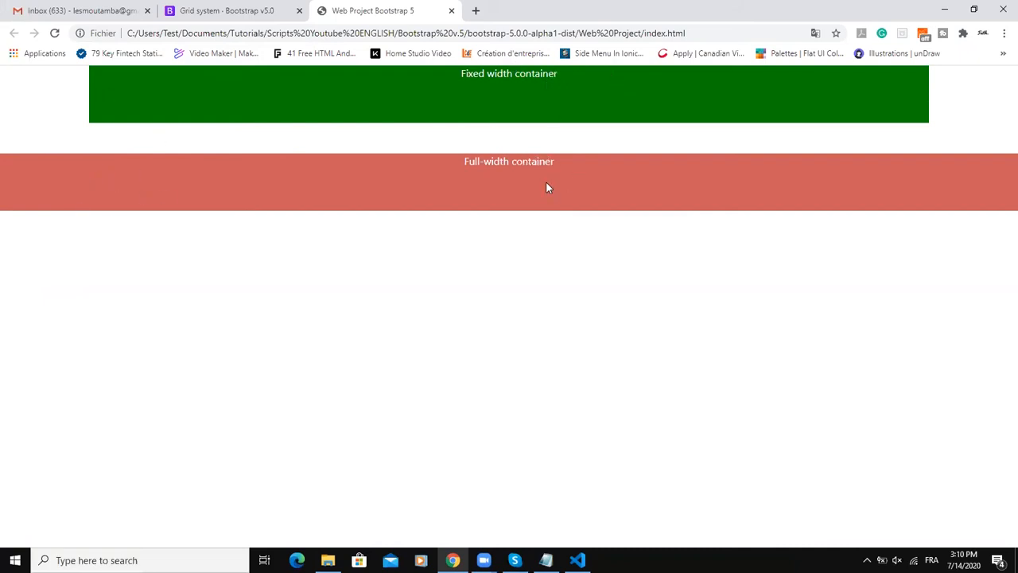
{"action": "mouse_move", "coordinate": [162, 197]}
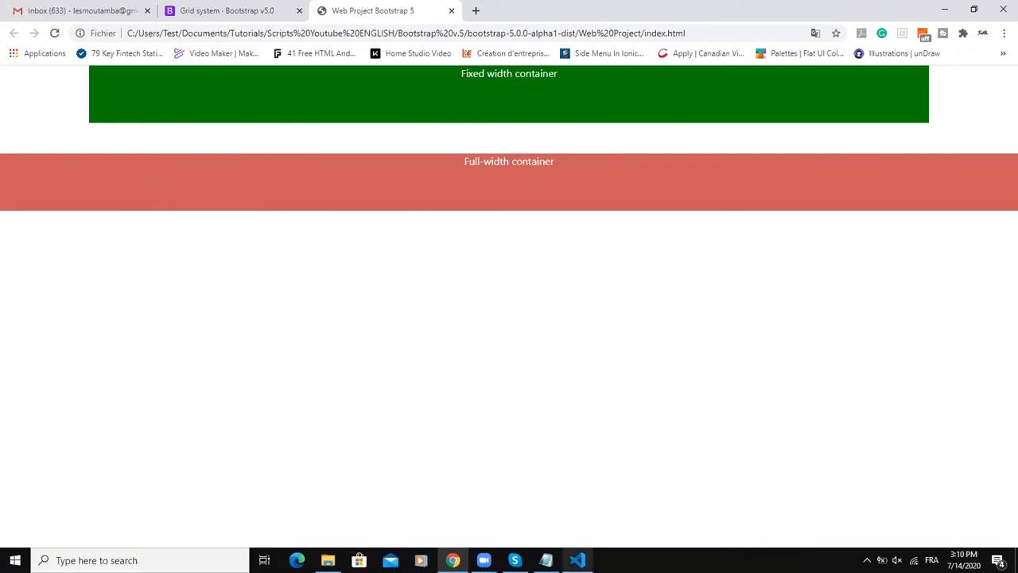
{"action": "mouse_move", "coordinate": [395, 249]}
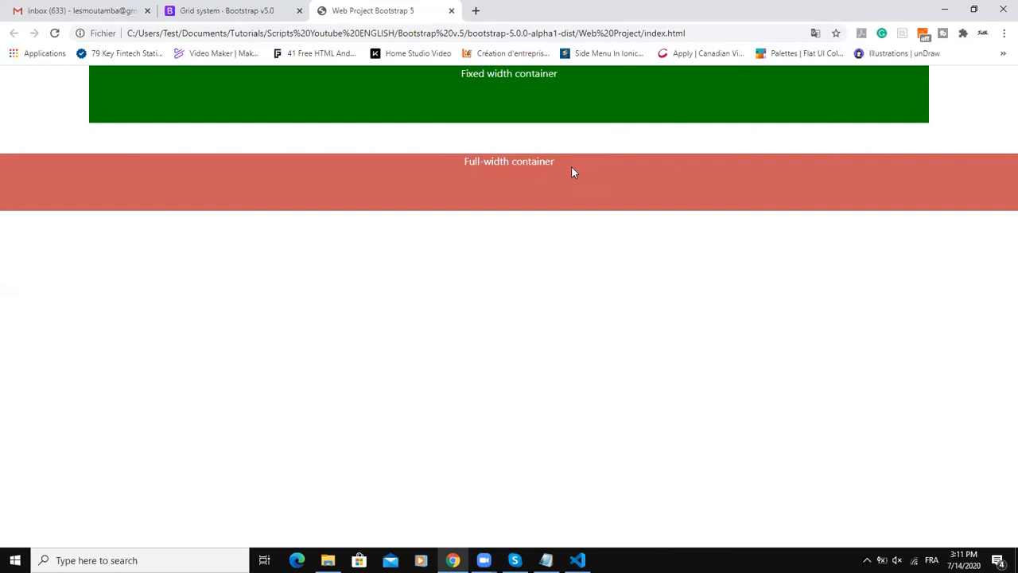
{"action": "mouse_move", "coordinate": [522, 206]}
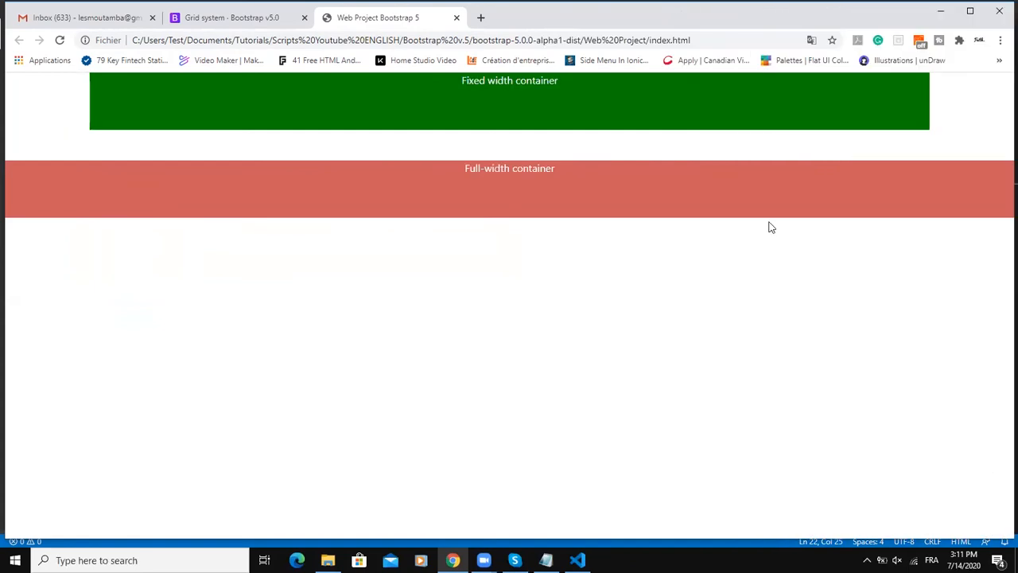
- Bring up Chrome DevTools beside the rendered containers page with F12
{"action": "key", "text": "F12"}
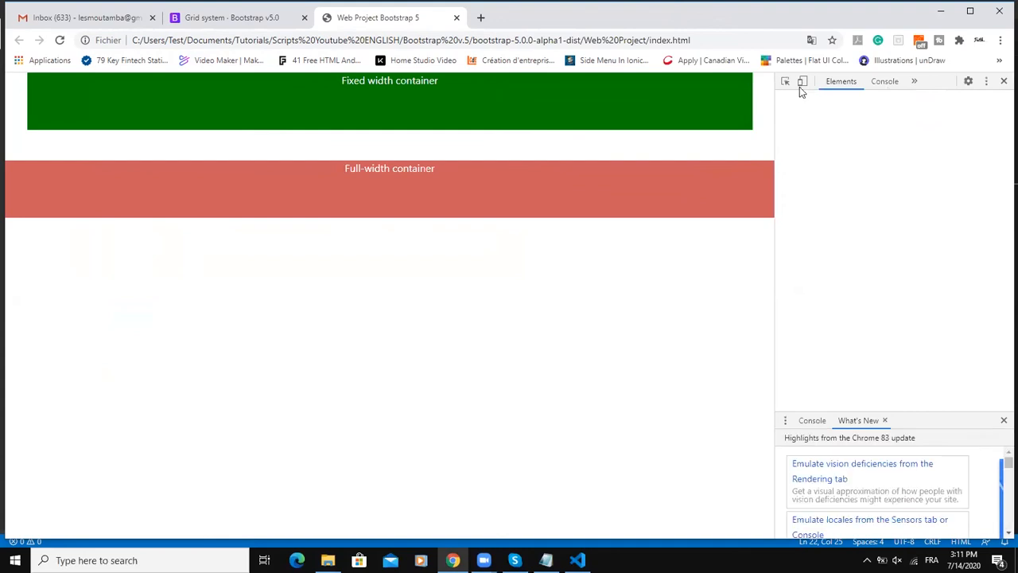
- Enable the device toolbar and preview the page on Moto G4 and Pixel 2 XL
{"action": "left_click", "coordinate": [805, 81]}
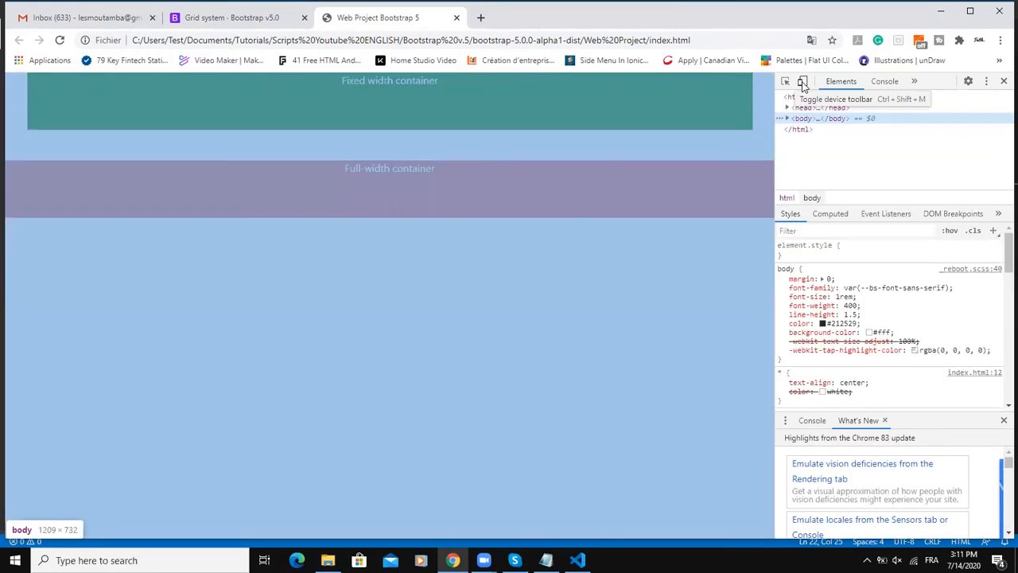
{"action": "left_click", "coordinate": [805, 80]}
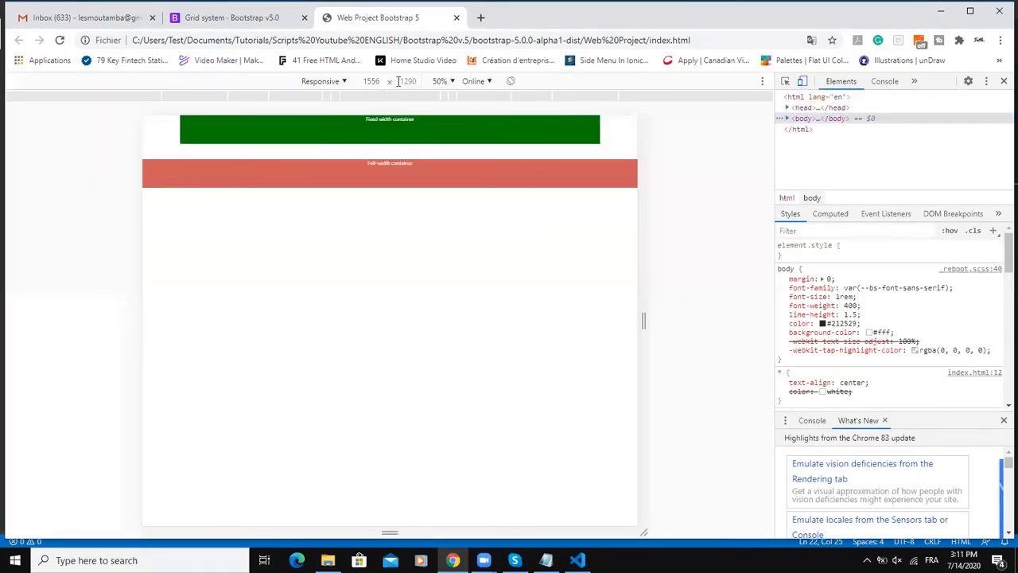
{"action": "left_click", "coordinate": [344, 79]}
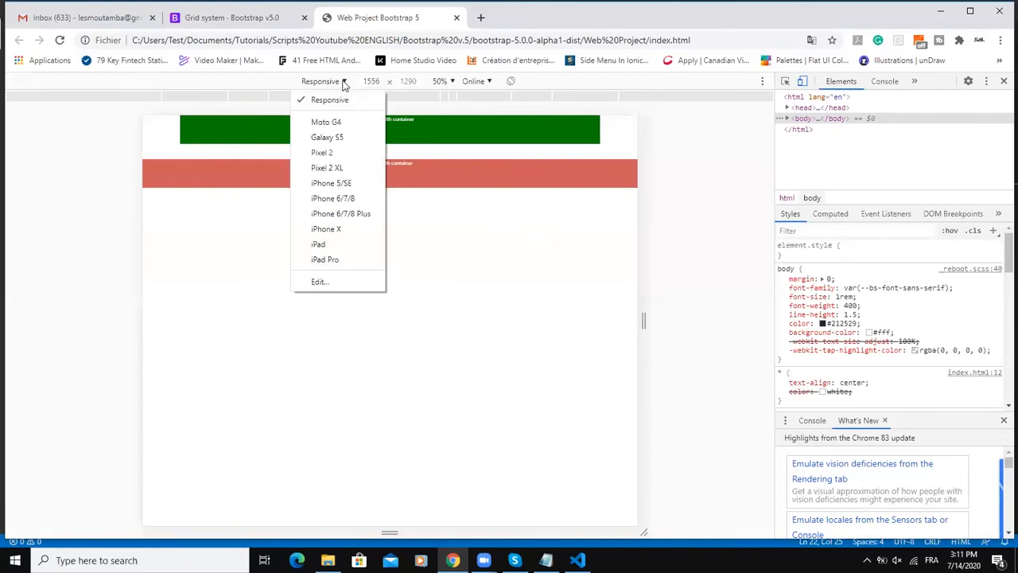
{"action": "left_click", "coordinate": [321, 121]}
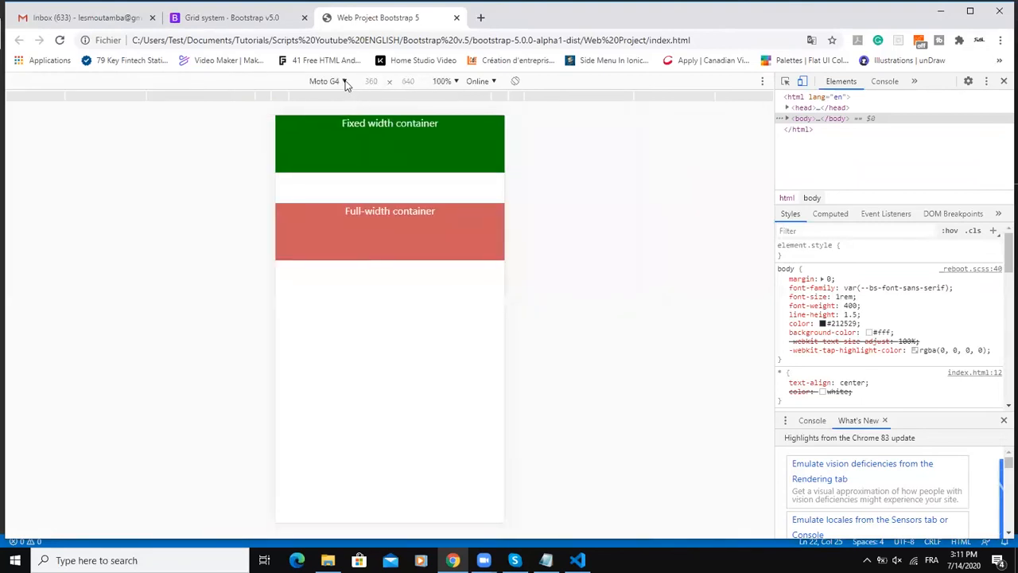
{"action": "left_click", "coordinate": [328, 80]}
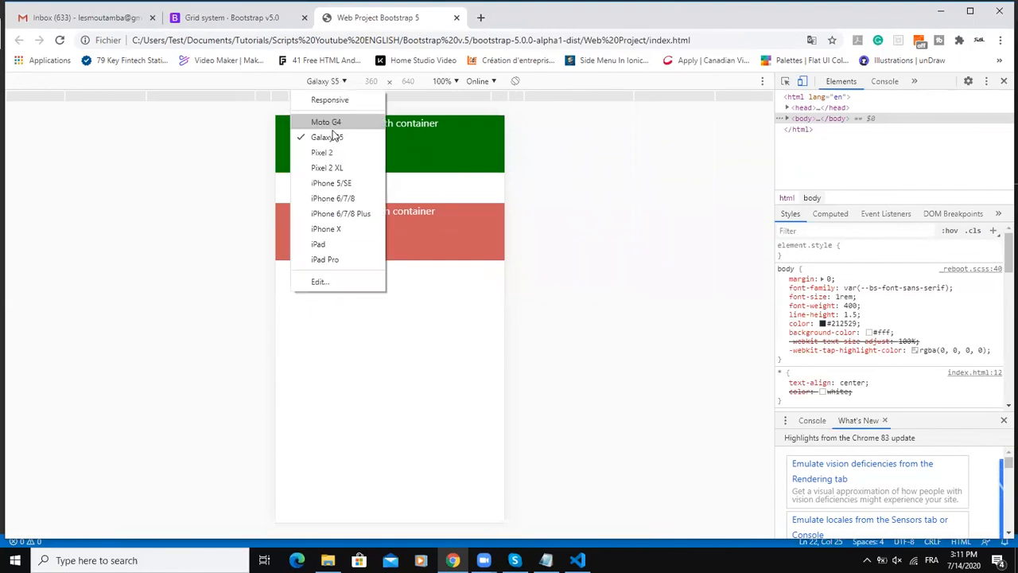
{"action": "left_click", "coordinate": [328, 167]}
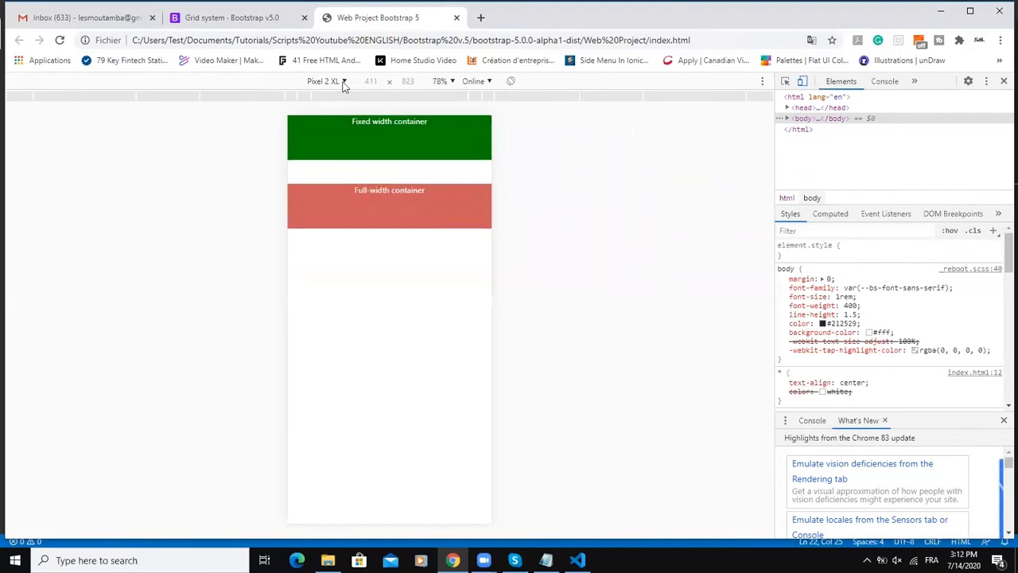
- Preview the page on iPad Pro, iPad and iPhone X, then return to full size
{"action": "left_click", "coordinate": [325, 80]}
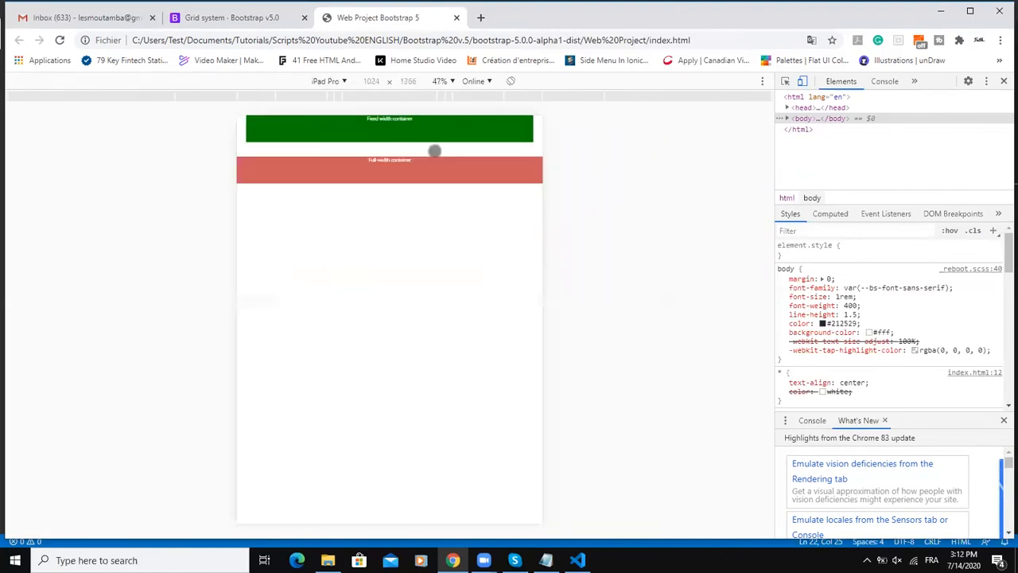
{"action": "left_click", "coordinate": [338, 79]}
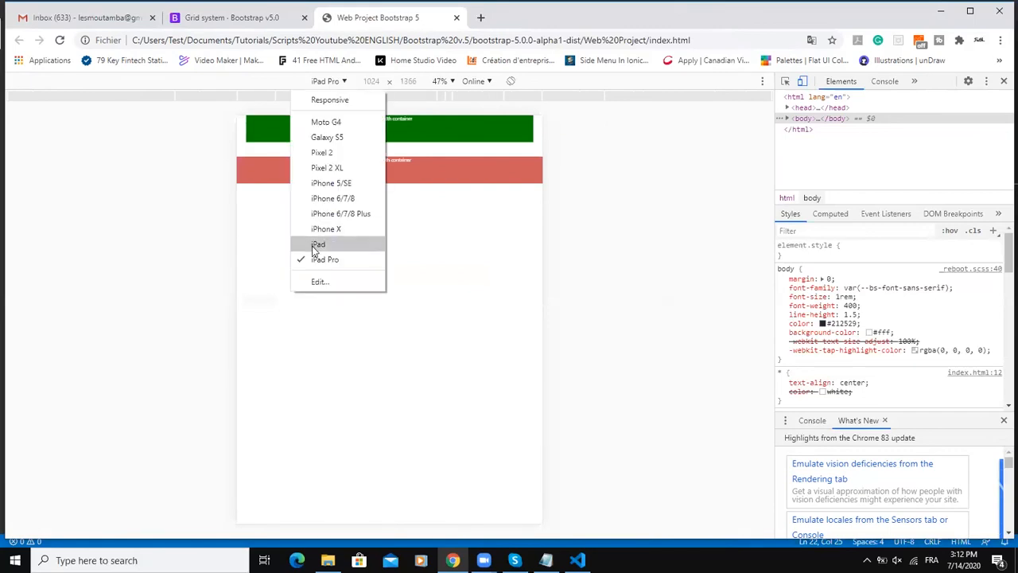
{"action": "left_click", "coordinate": [318, 243]}
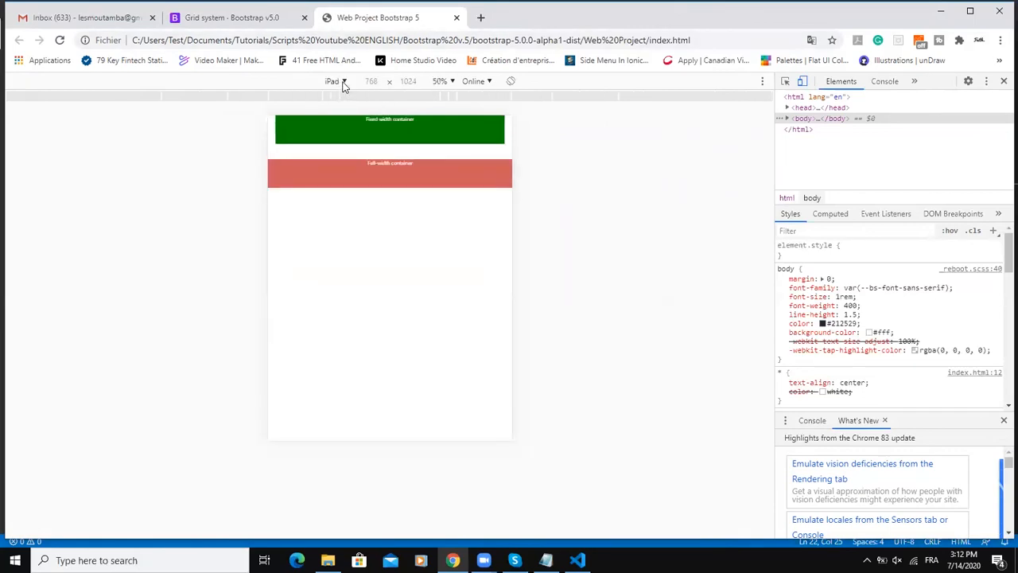
{"action": "left_click", "coordinate": [340, 81]}
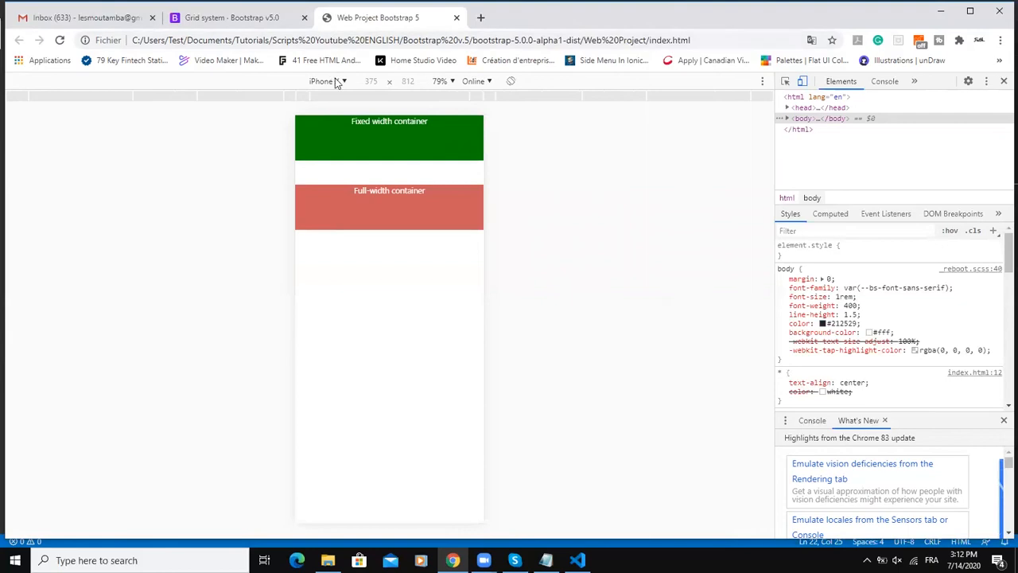
{"action": "left_click", "coordinate": [325, 80]}
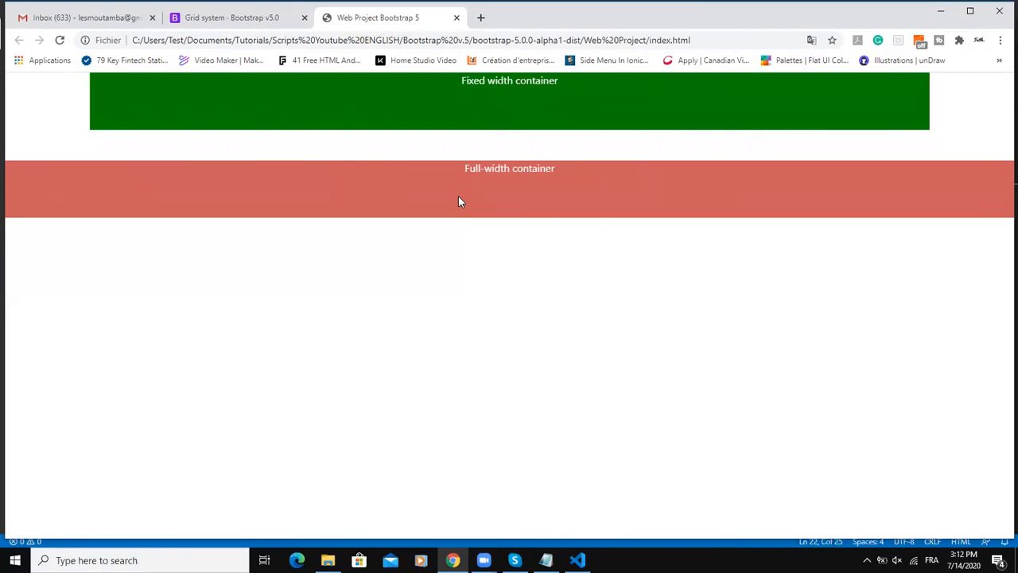
{"action": "mouse_move", "coordinate": [490, 95]}
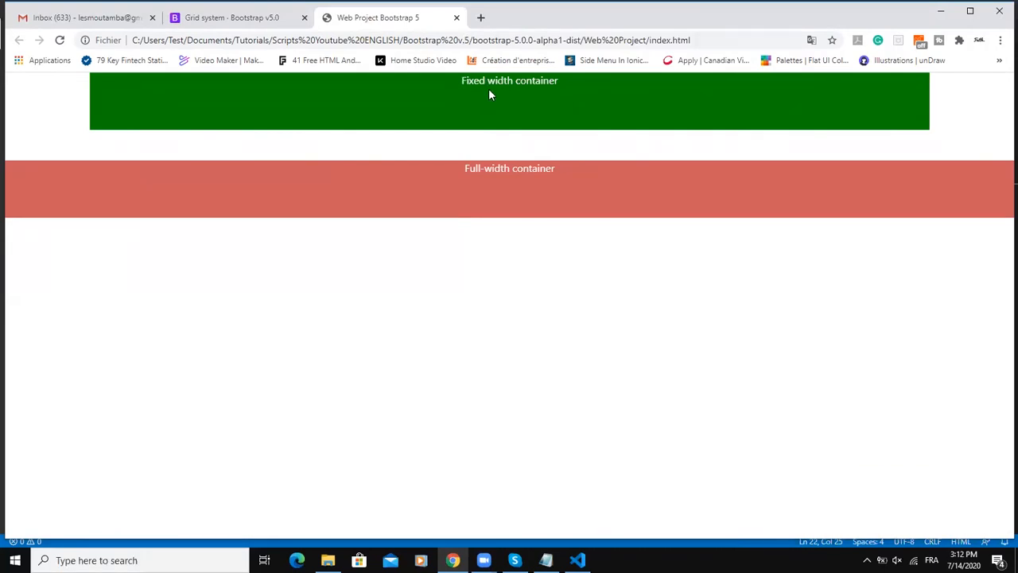
{"action": "mouse_move", "coordinate": [578, 101]}
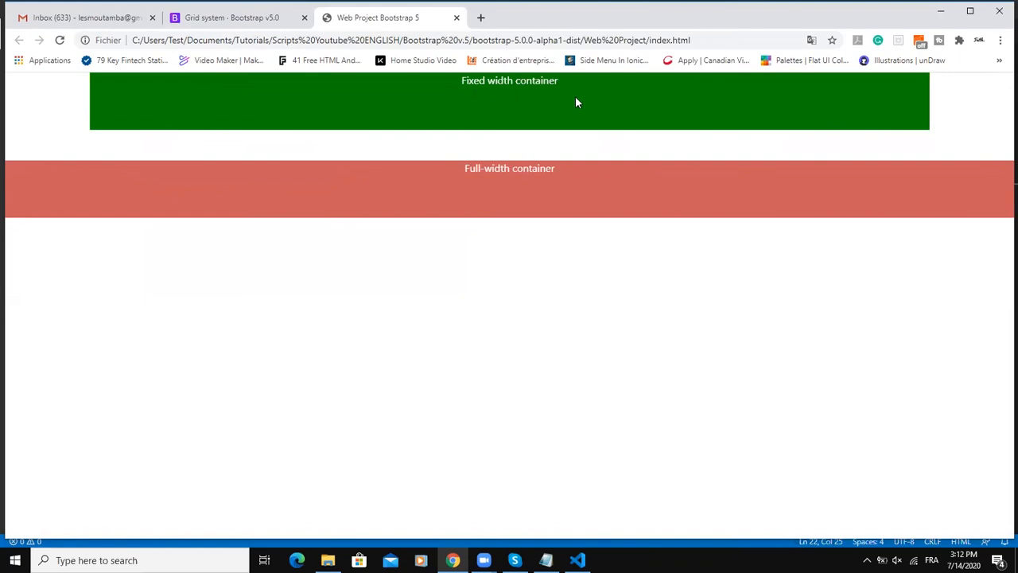
{"action": "mouse_move", "coordinate": [589, 107]}
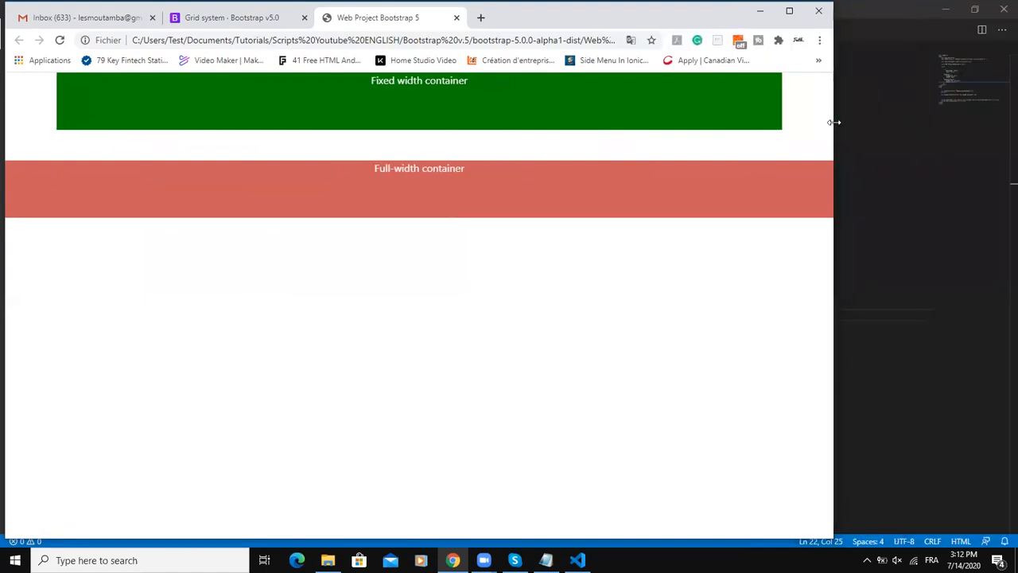
- Narrow the Chrome window to watch the containers resize, then return to VS Code
{"action": "left_click_drag", "start_coordinate": [834, 127], "coordinate": [789, 127]}
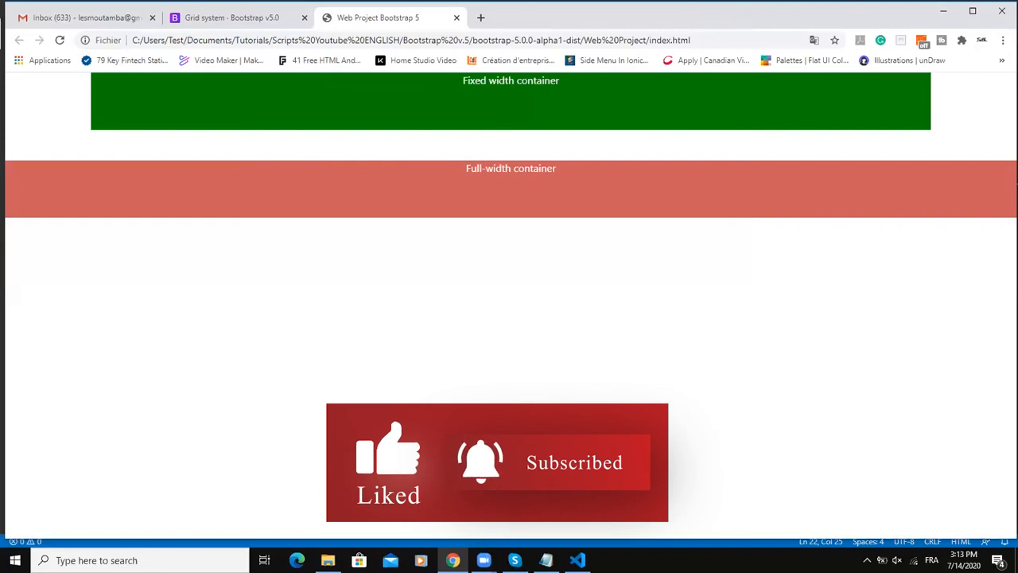
{"action": "left_click", "coordinate": [576, 560]}
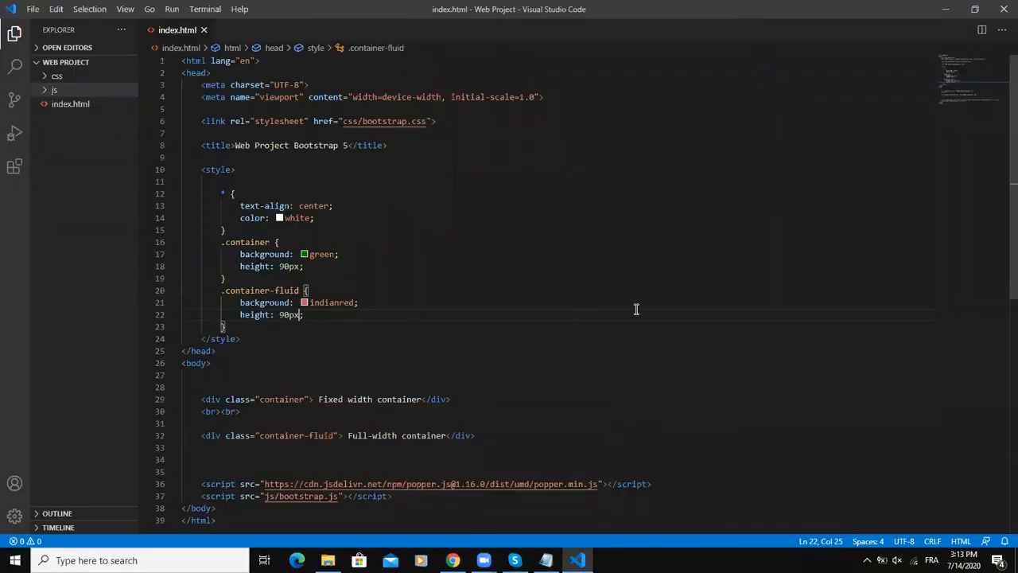
- Add <br><br> and <div class="container-sm">Responsive Container</div> after the fluid container
{"action": "scroll", "scroll_direction": "down", "scroll_amount": 3}
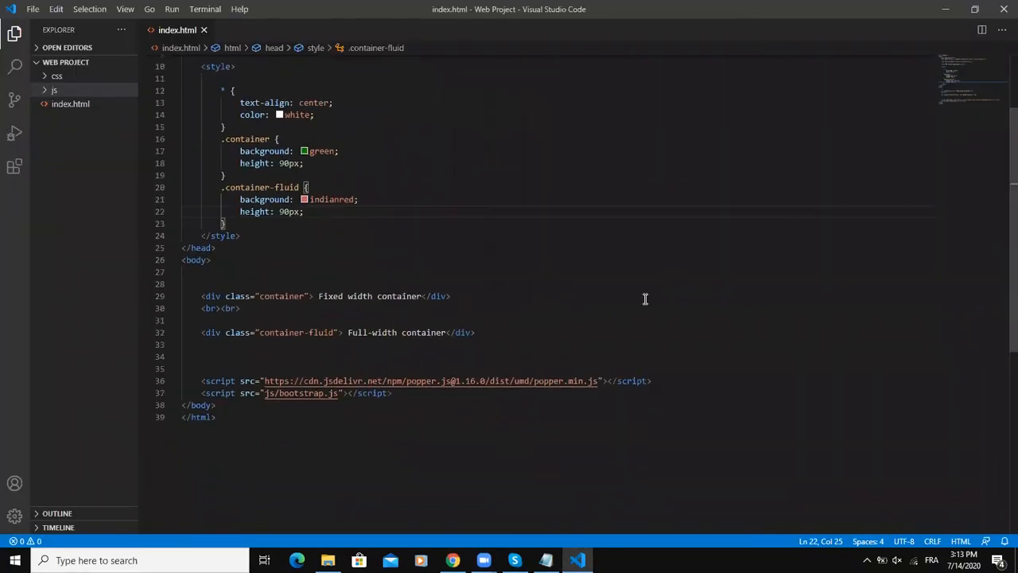
{"action": "type", "text": "<"}
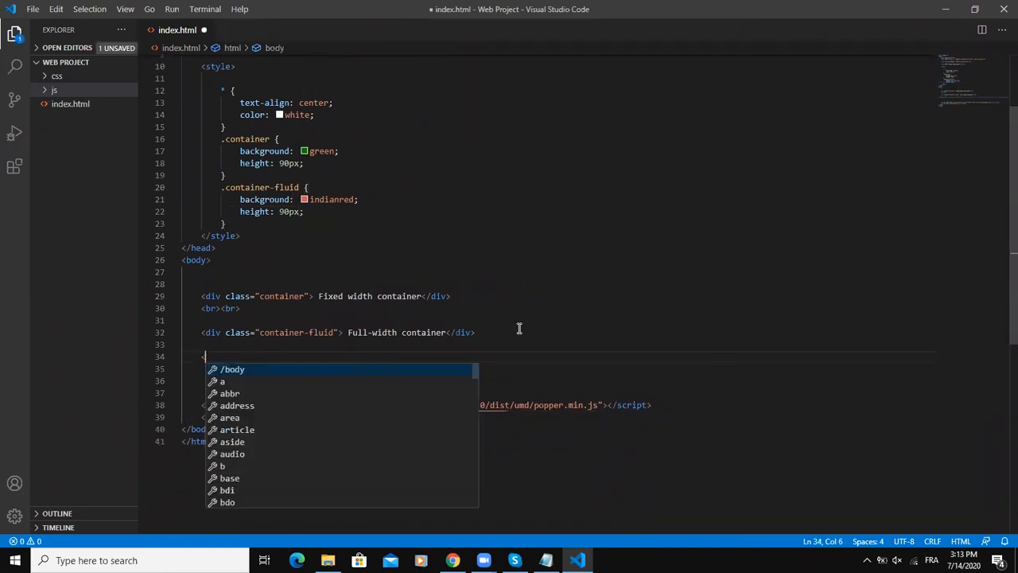
{"action": "type", "text": "<br><br>"}
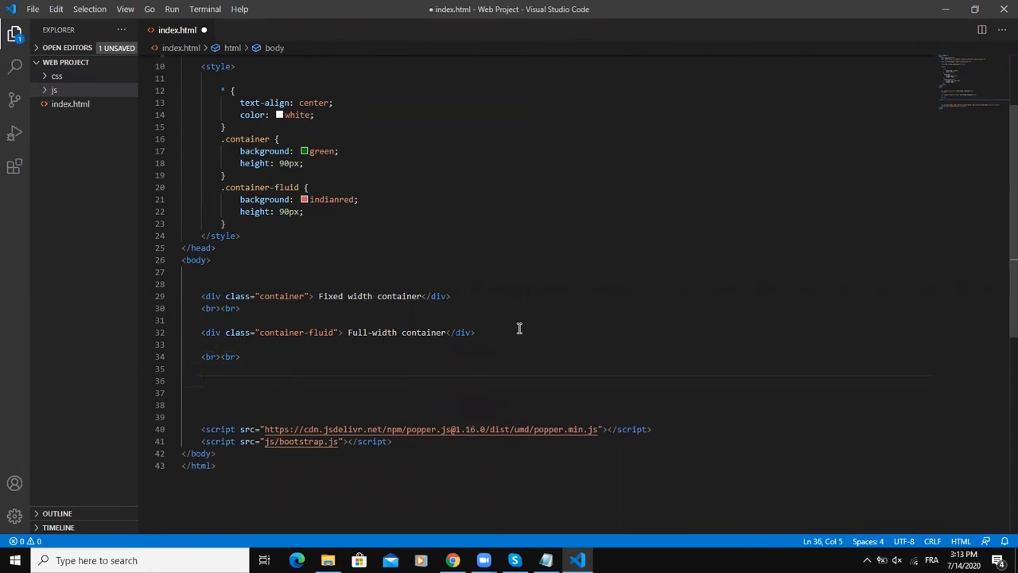
{"action": "type", "text": "<div class=\"container-"}
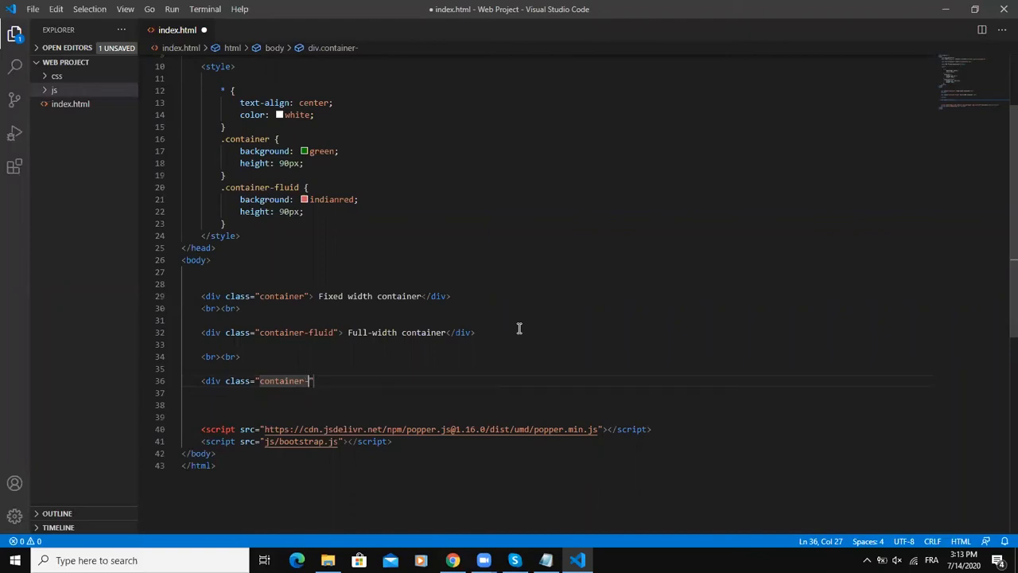
{"action": "type", "text": "sm"}
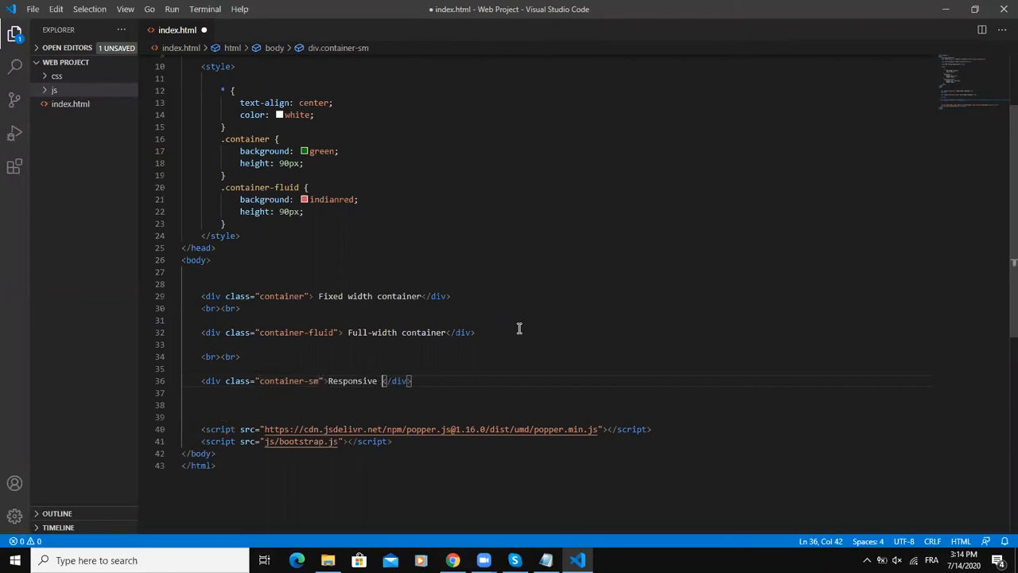
{"action": "type", "text": "Container"}
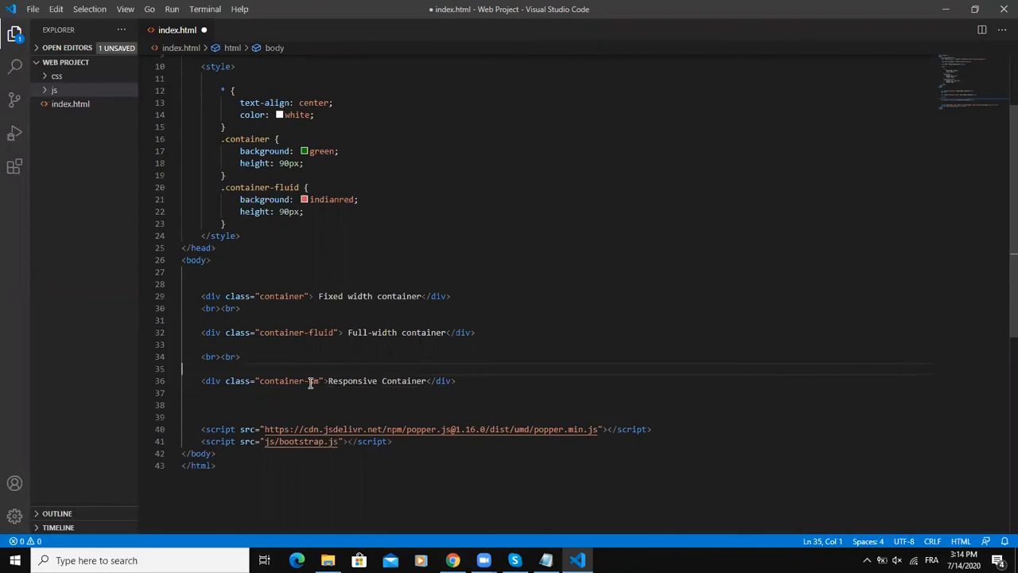
- Select the sm suffix on the container-sm line ready for duplication
{"action": "double_click", "coordinate": [315, 381]}
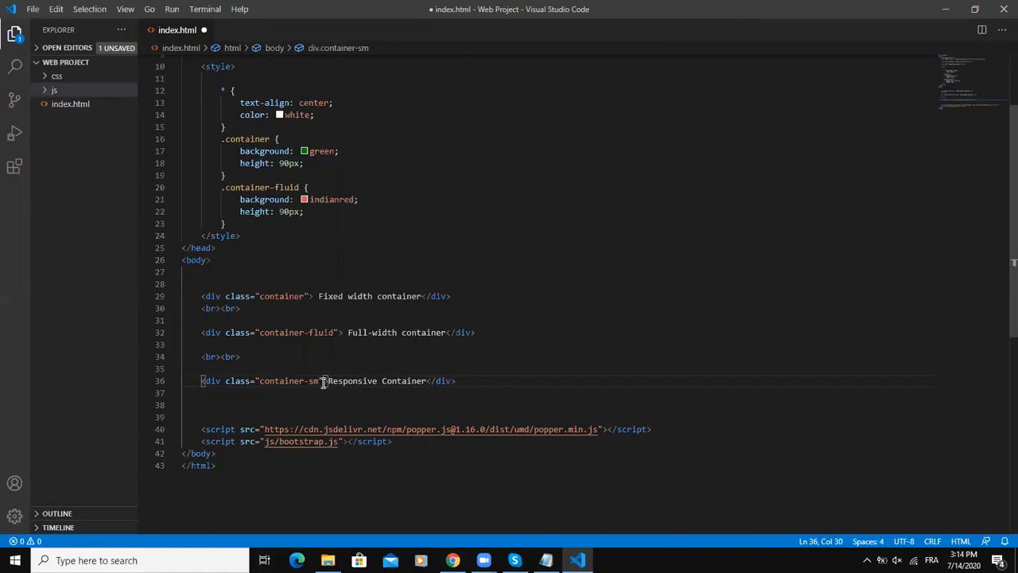
{"action": "left_click", "coordinate": [452, 381]}
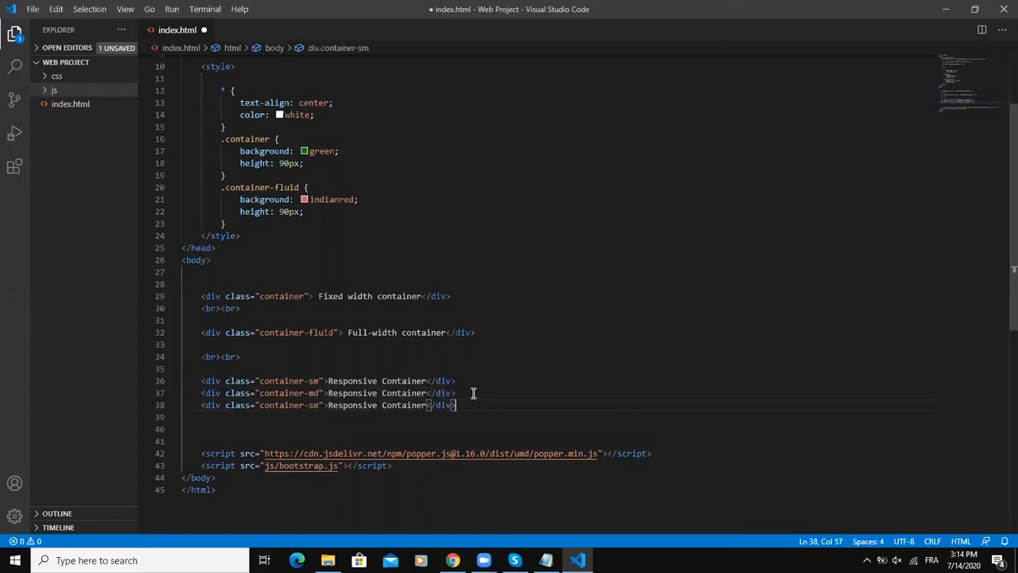
- Add container-md, lg, xl and xxl Responsive Container divs and save with Ctrl+S
{"action": "left_click", "coordinate": [319, 405]}
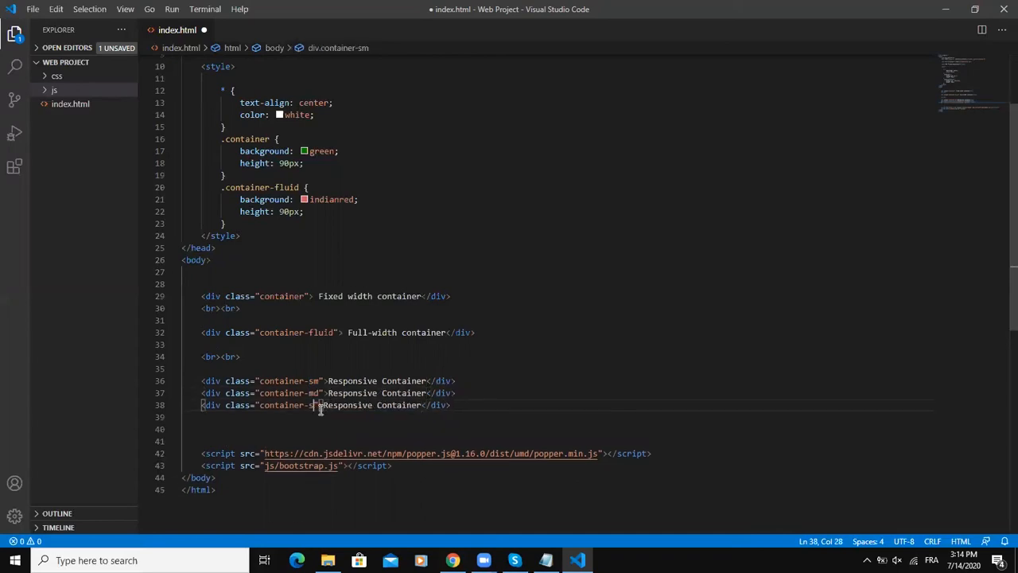
{"action": "type", "text": "lg"}
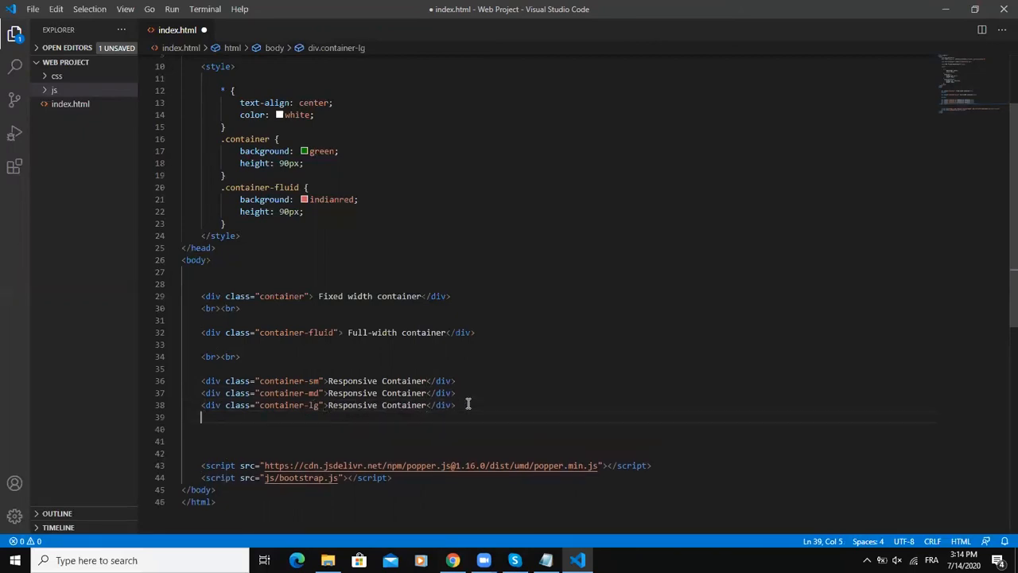
{"action": "type", "text": "<div class=\"container-xl\">Responsive Container</div>"}
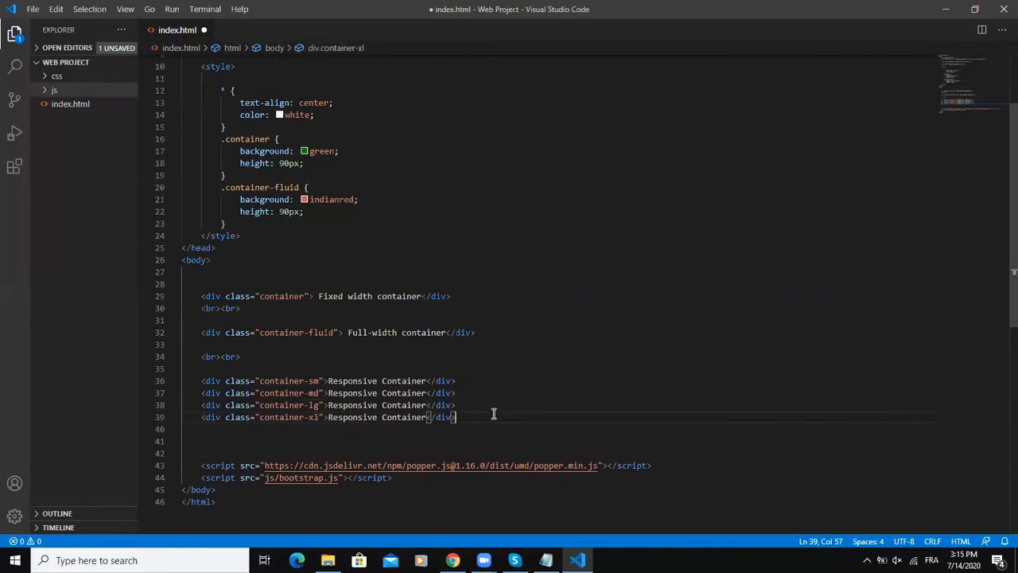
{"action": "type", "text": "<div class=\"container-sm\">Responsive Container</div>"}
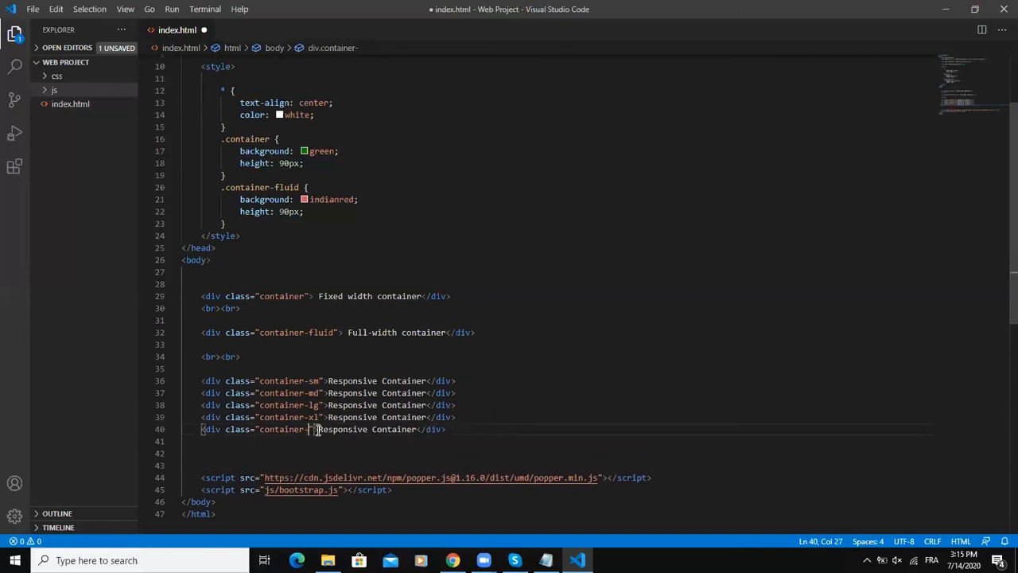
{"action": "type", "text": "xxl"}
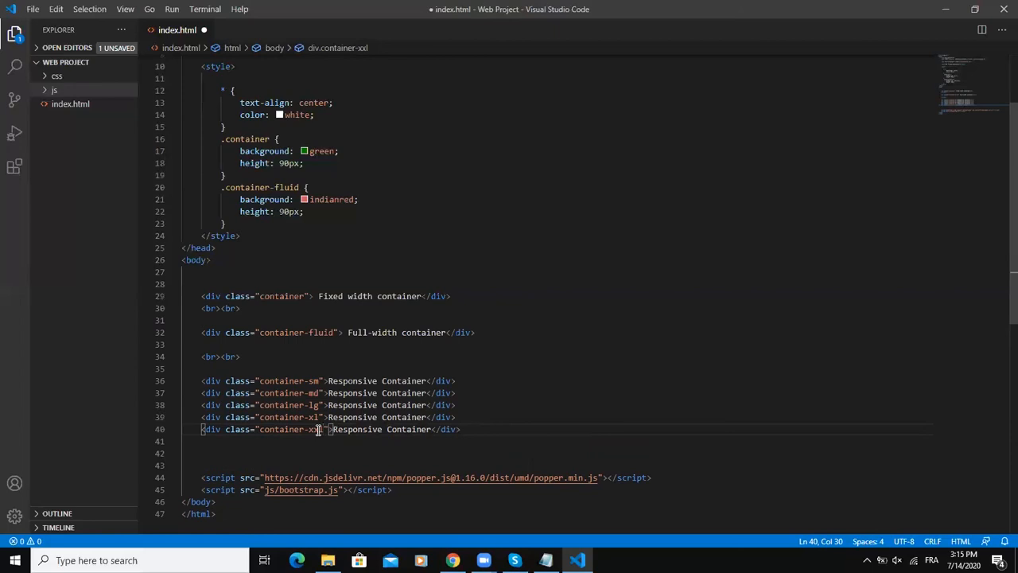
{"action": "key", "text": "ctrl+s"}
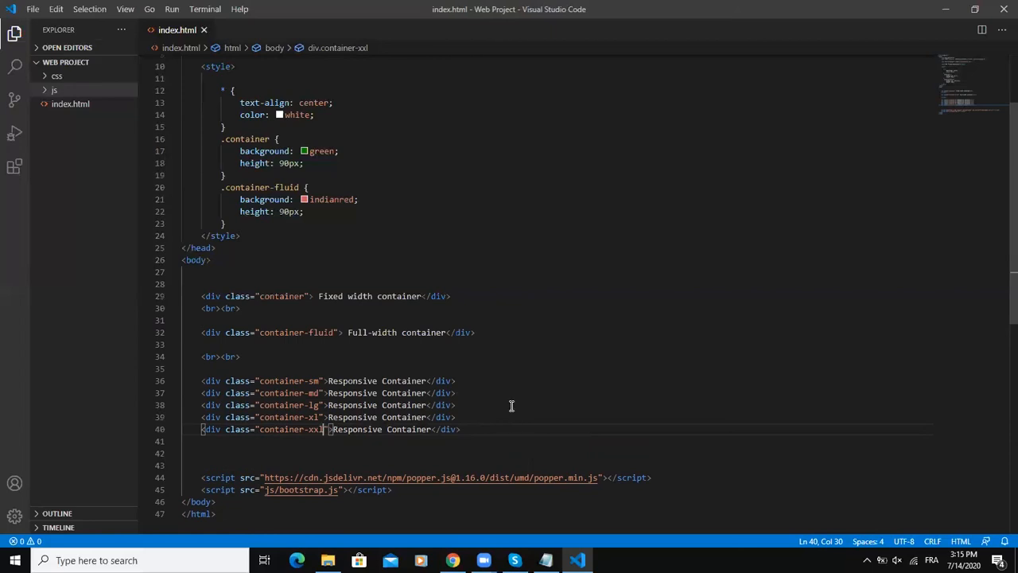
{"action": "mouse_move", "coordinate": [296, 380]}
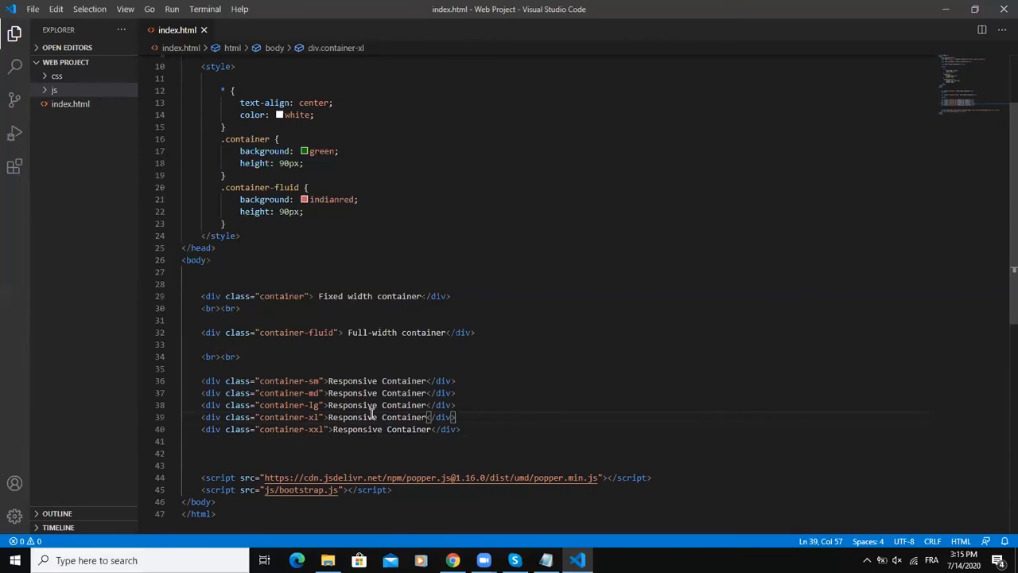
{"action": "mouse_move", "coordinate": [420, 393]}
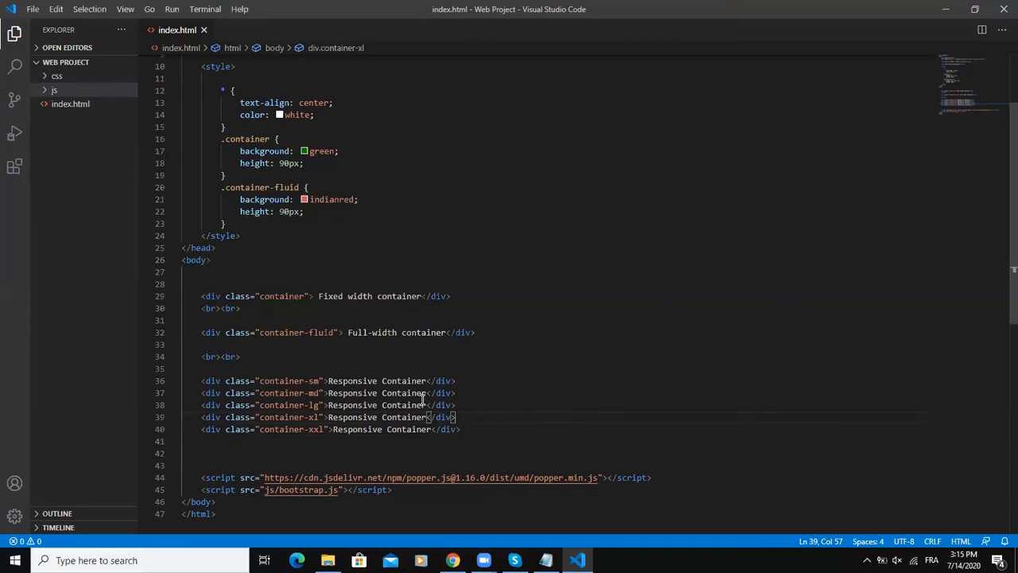
{"action": "mouse_move", "coordinate": [473, 388]}
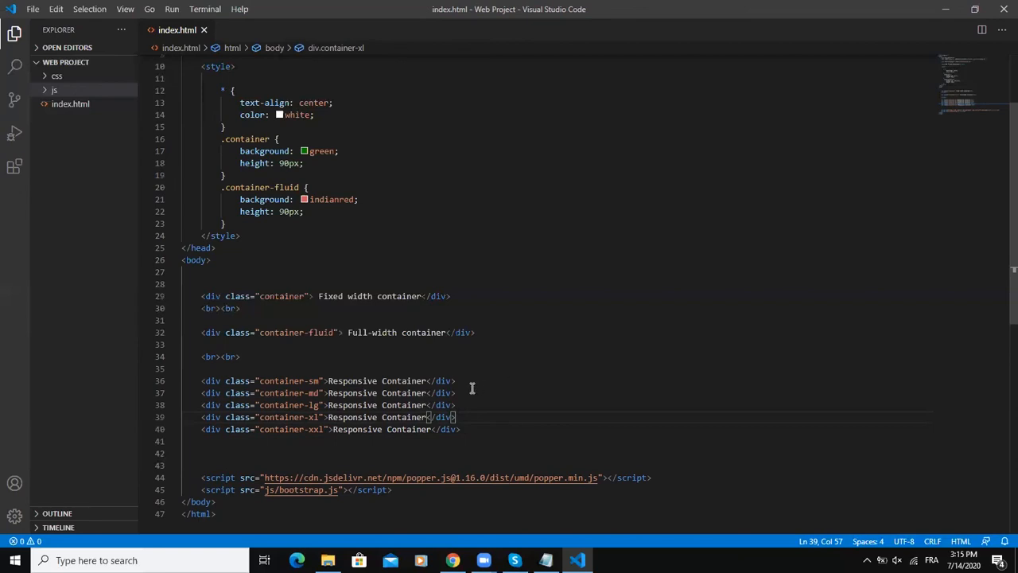